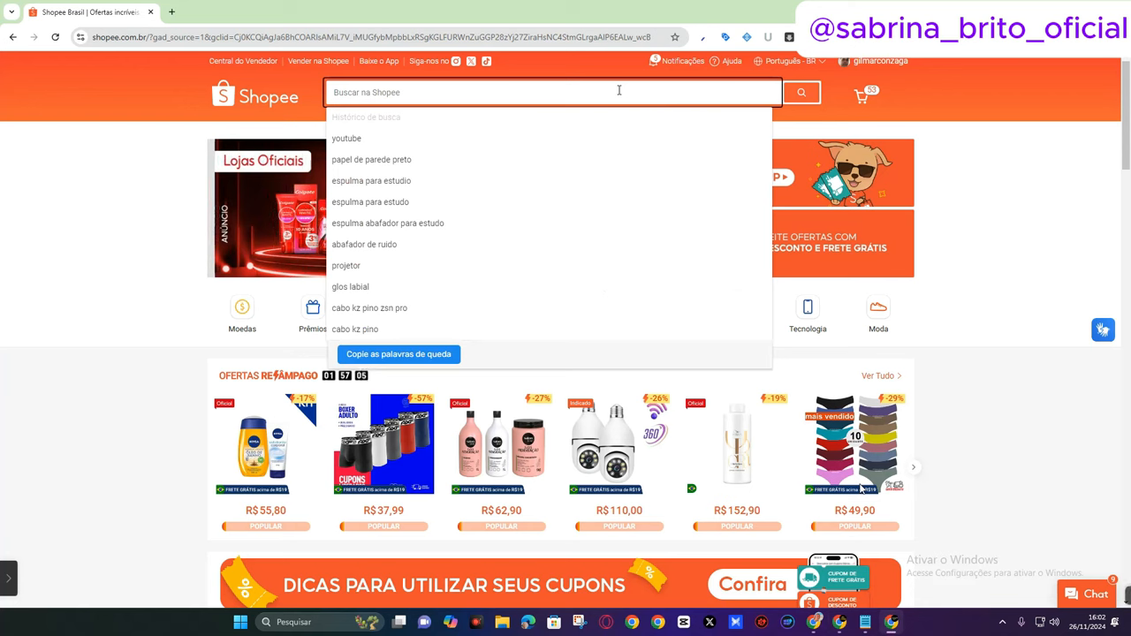
Step: Search Shopee for 'porta tempero 20 potes'
{"action": "type", "text": "porta tempero 20 potes"}
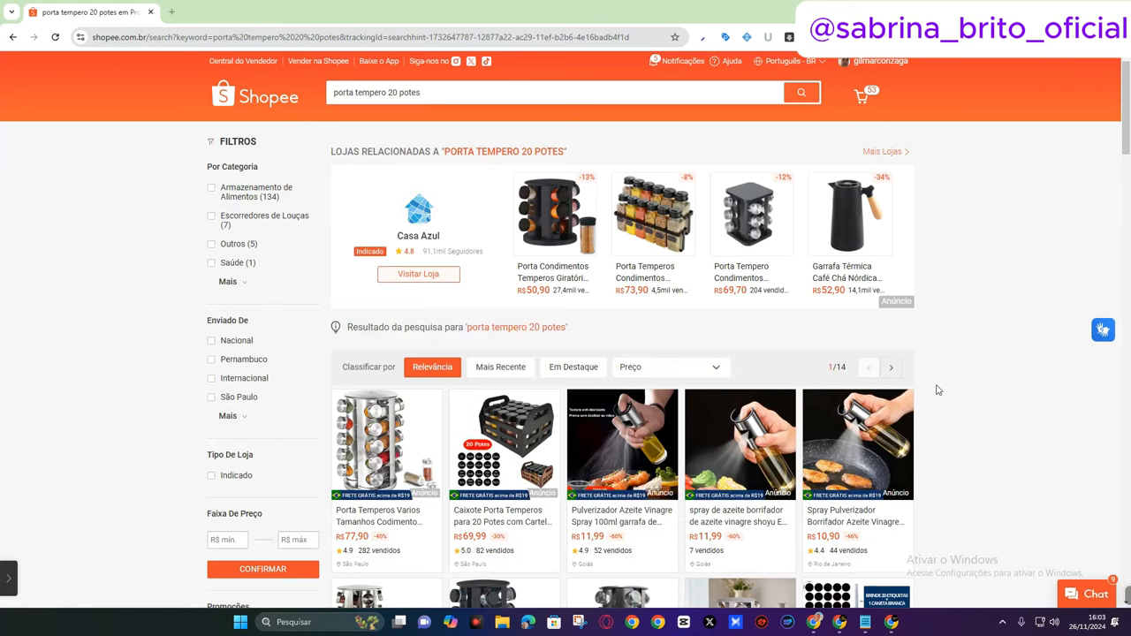
Step: Scroll the results down to the 20-pot stainless steel spice rack listings
{"action": "scroll", "scroll_direction": "down", "scroll_amount": 3}
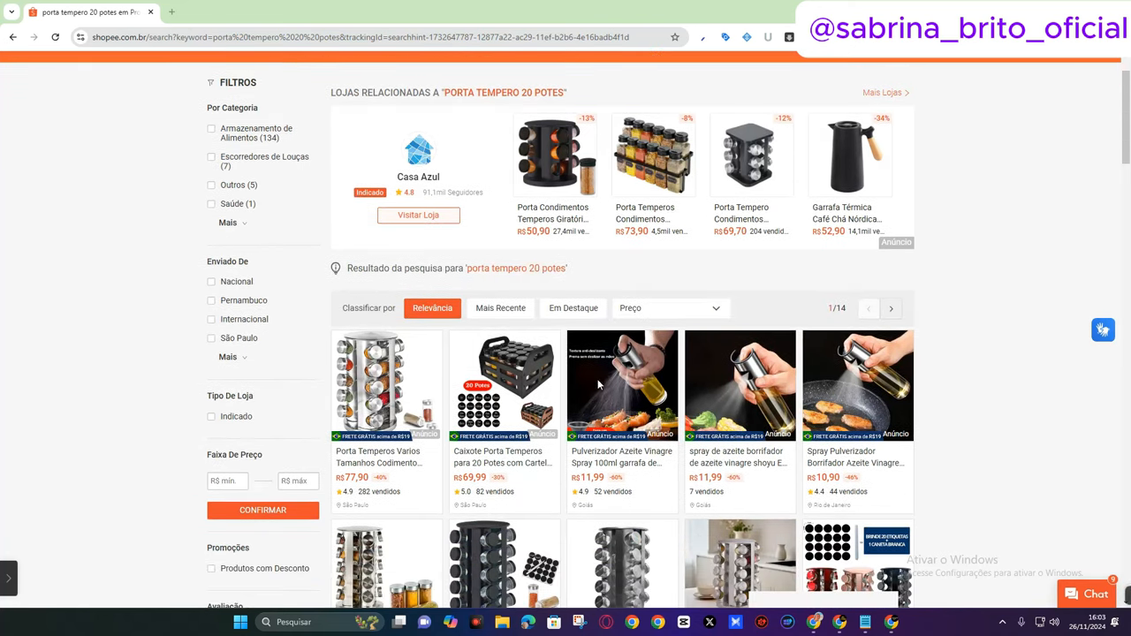
{"action": "scroll", "scroll_direction": "down", "scroll_amount": 3}
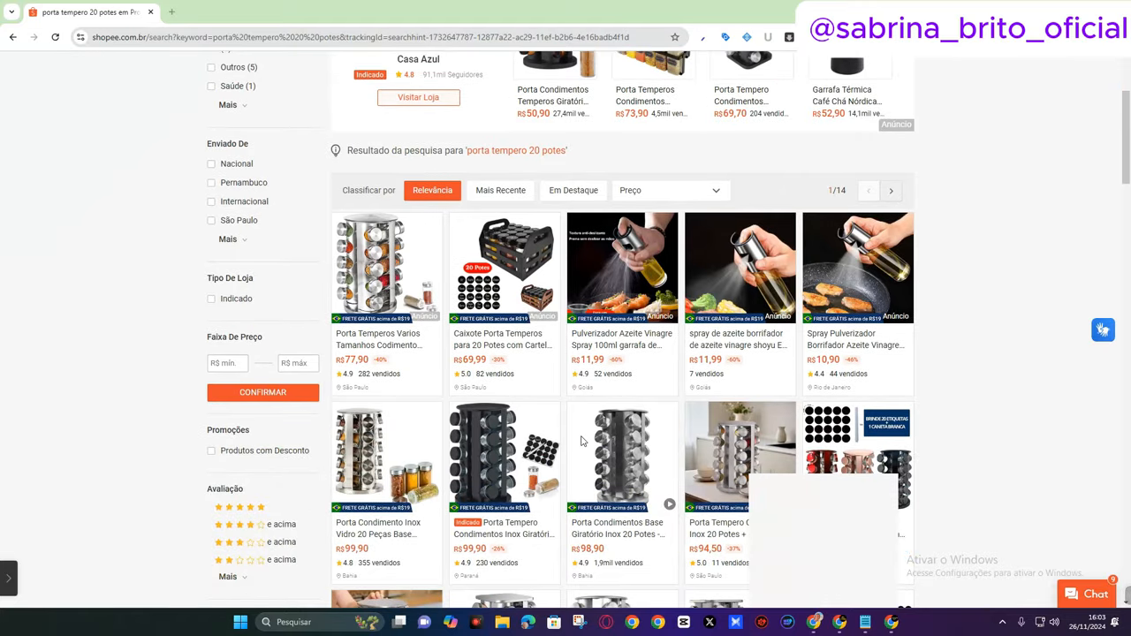
{"action": "scroll", "scroll_direction": "down", "scroll_amount": 3}
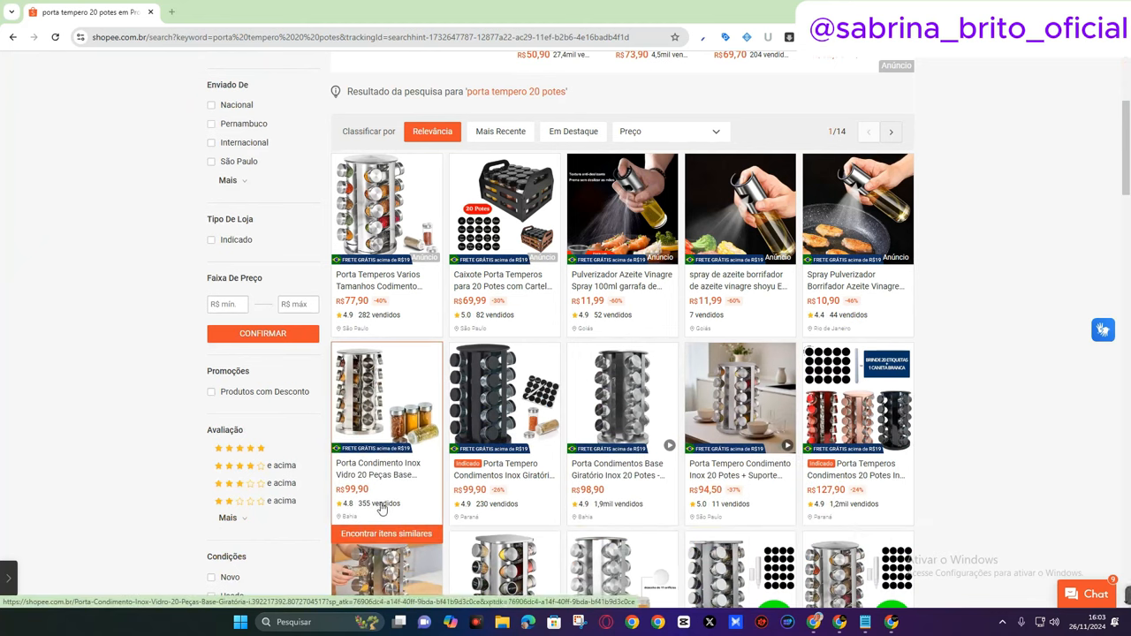
{"action": "scroll", "scroll_direction": "down", "scroll_amount": 3}
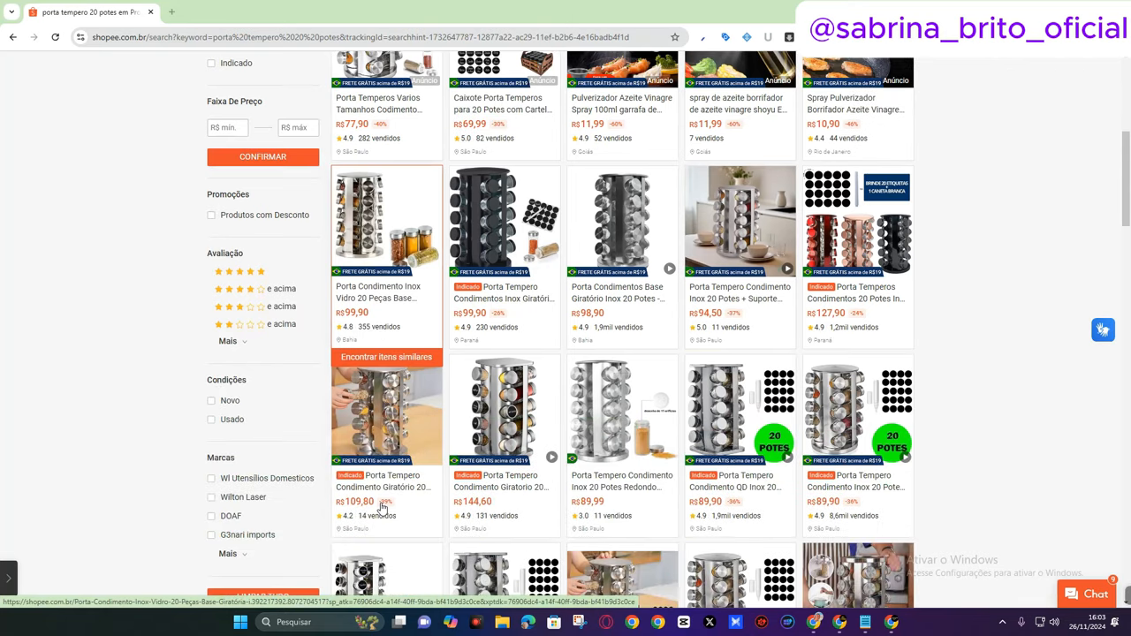
{"action": "mouse_move", "coordinate": [880, 518]}
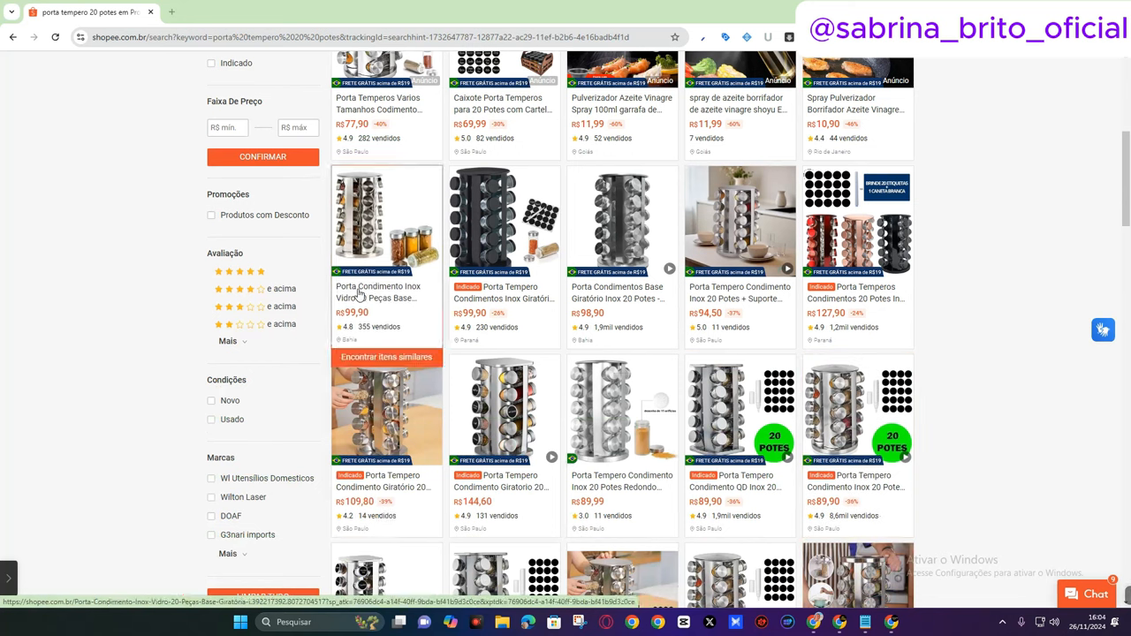
{"action": "mouse_move", "coordinate": [368, 340]}
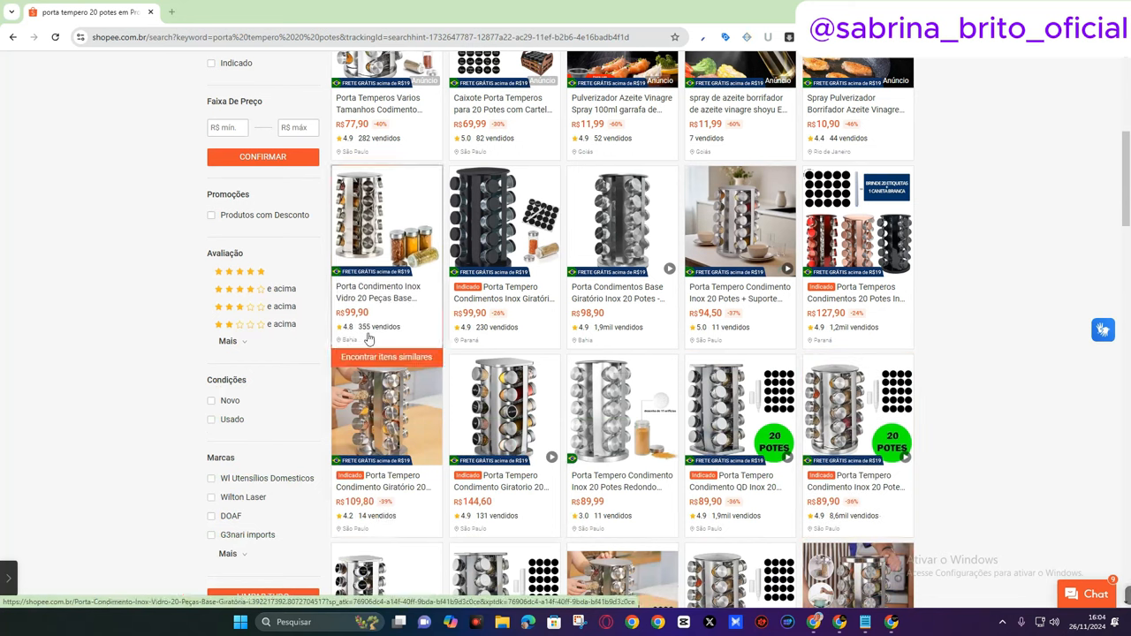
{"action": "mouse_move", "coordinate": [608, 498]}
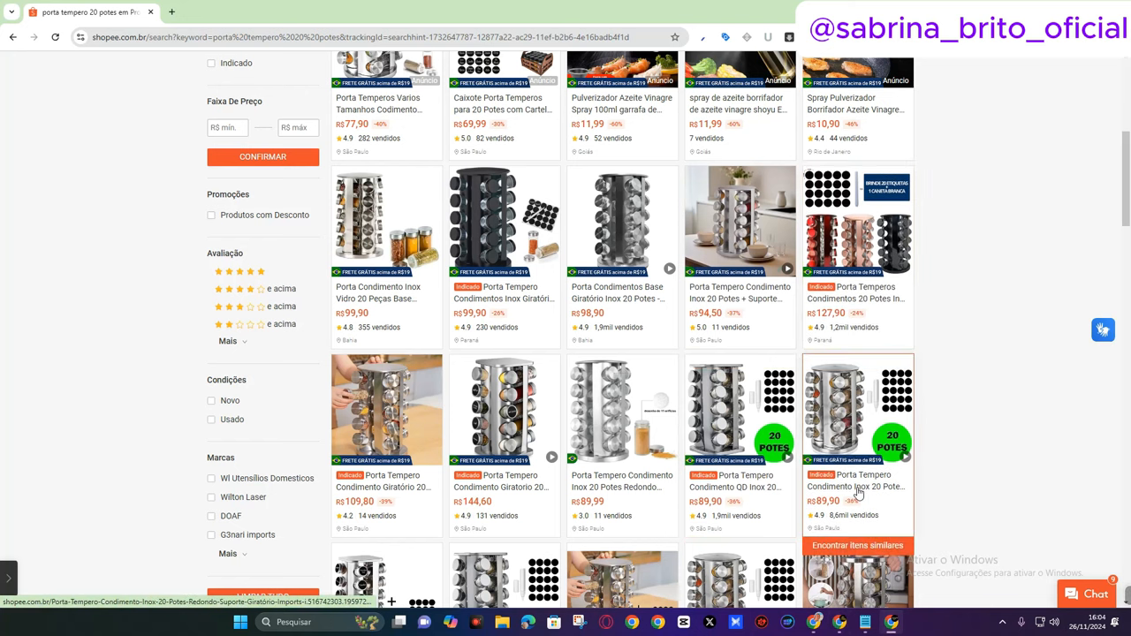
{"action": "mouse_move", "coordinate": [855, 519]}
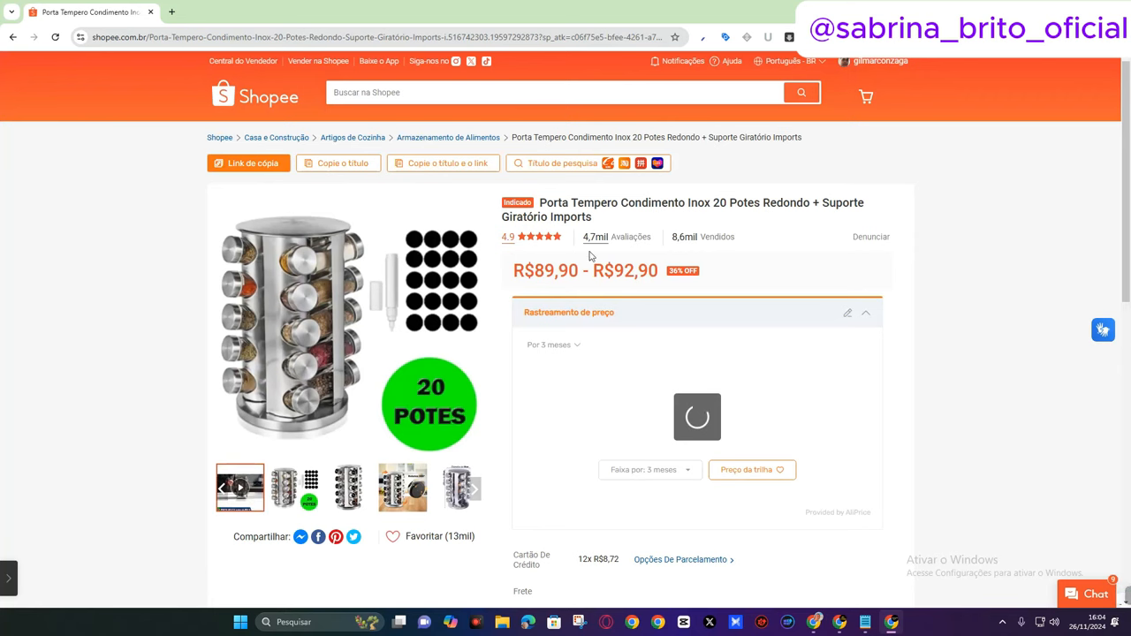
{"action": "scroll", "scroll_direction": "down", "scroll_amount": 3}
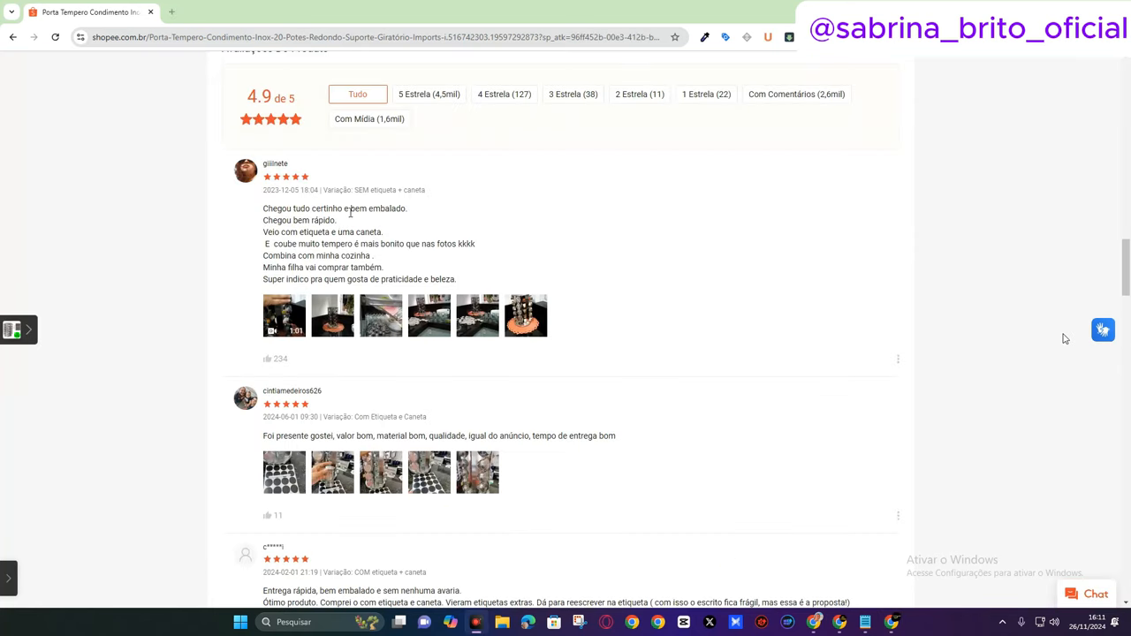
{"action": "mouse_move", "coordinate": [322, 241]}
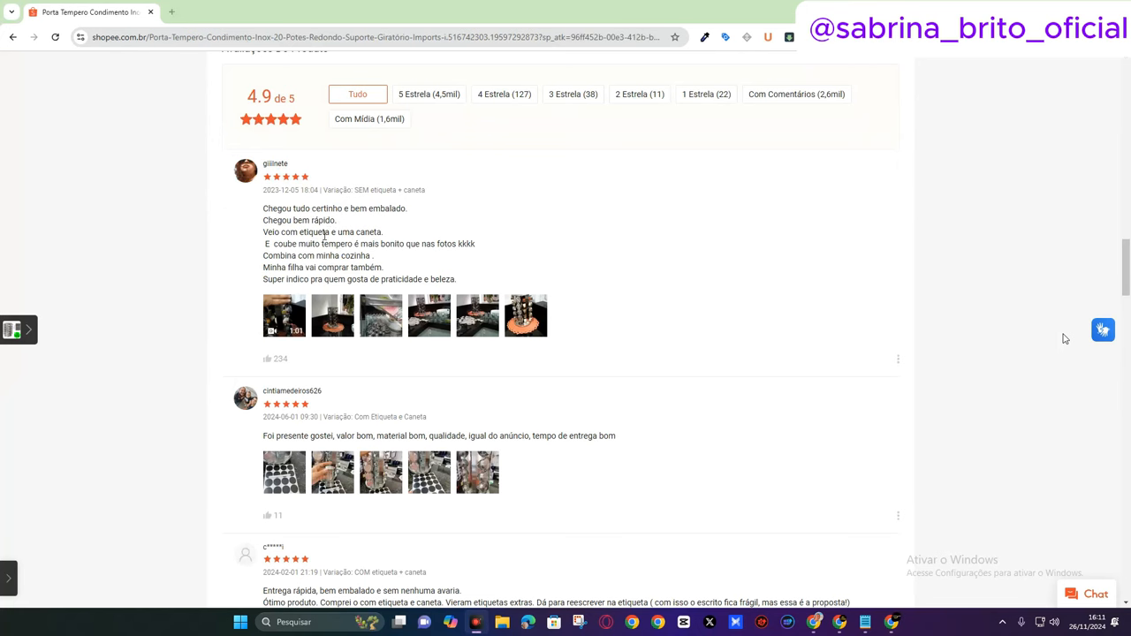
{"action": "scroll", "scroll_direction": "down", "scroll_amount": 3}
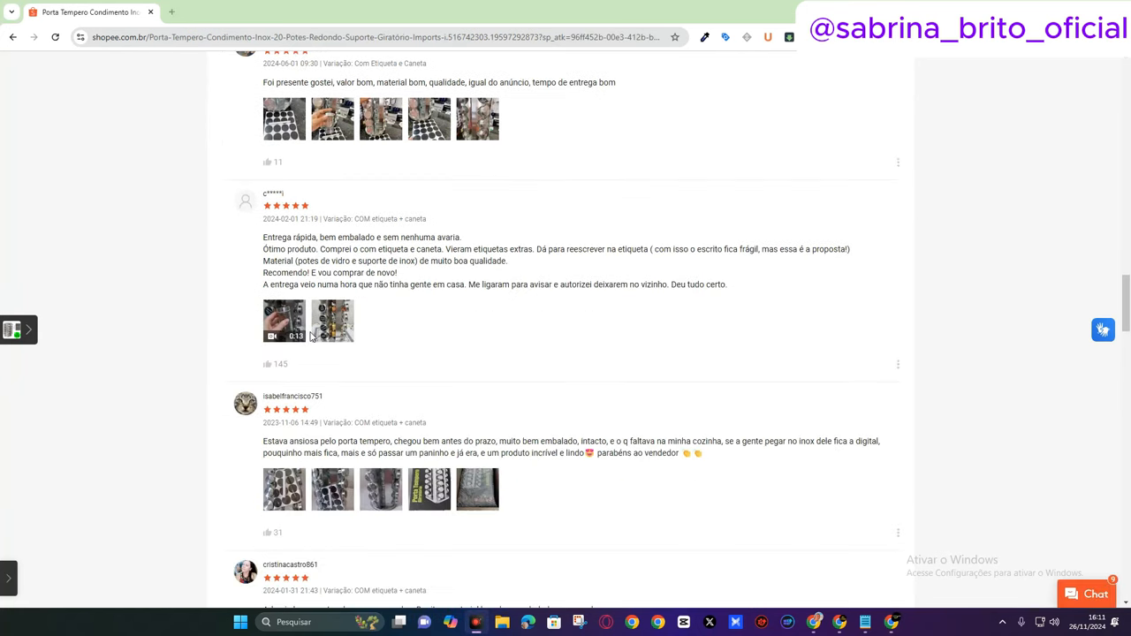
{"action": "scroll", "scroll_direction": "down", "scroll_amount": 3}
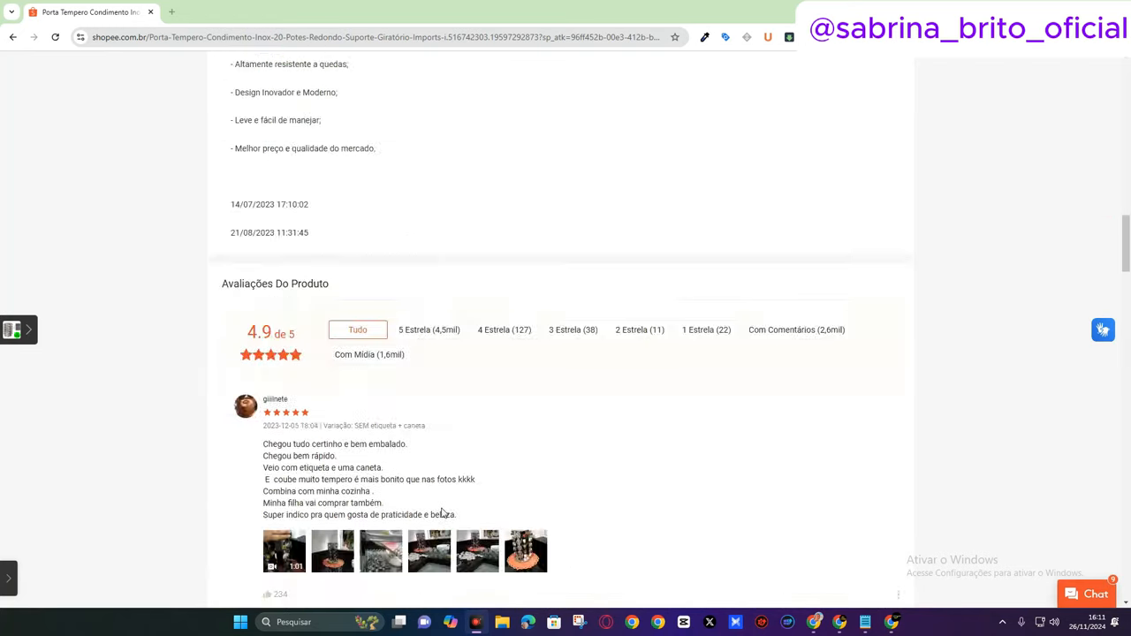
{"action": "scroll", "scroll_direction": "up", "scroll_amount": 3}
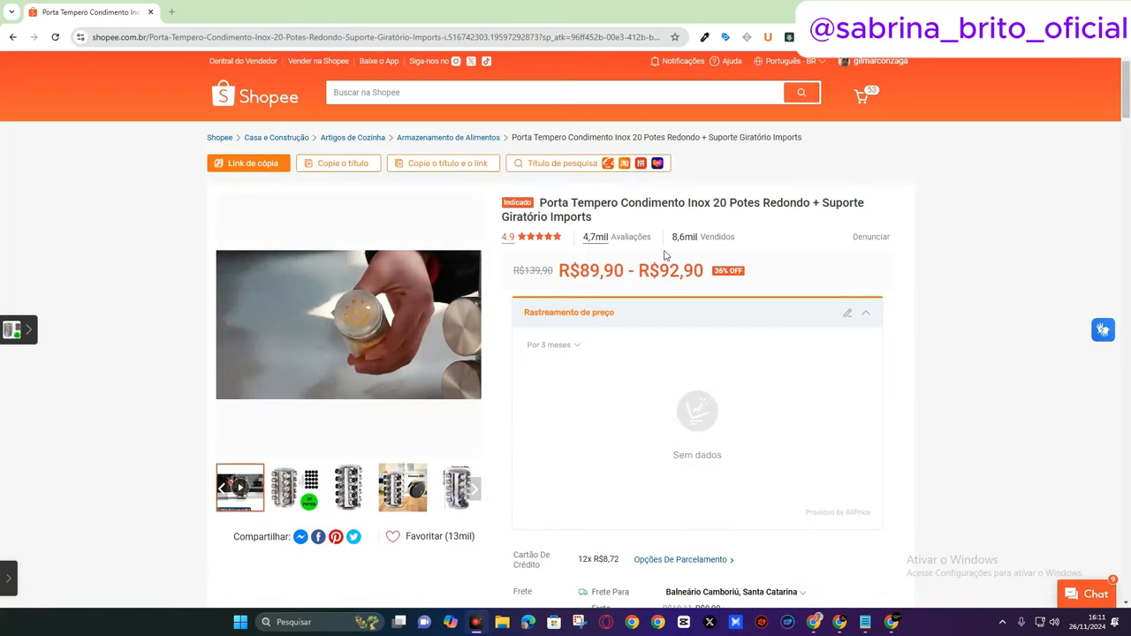
{"action": "scroll", "scroll_direction": "down", "scroll_amount": 3}
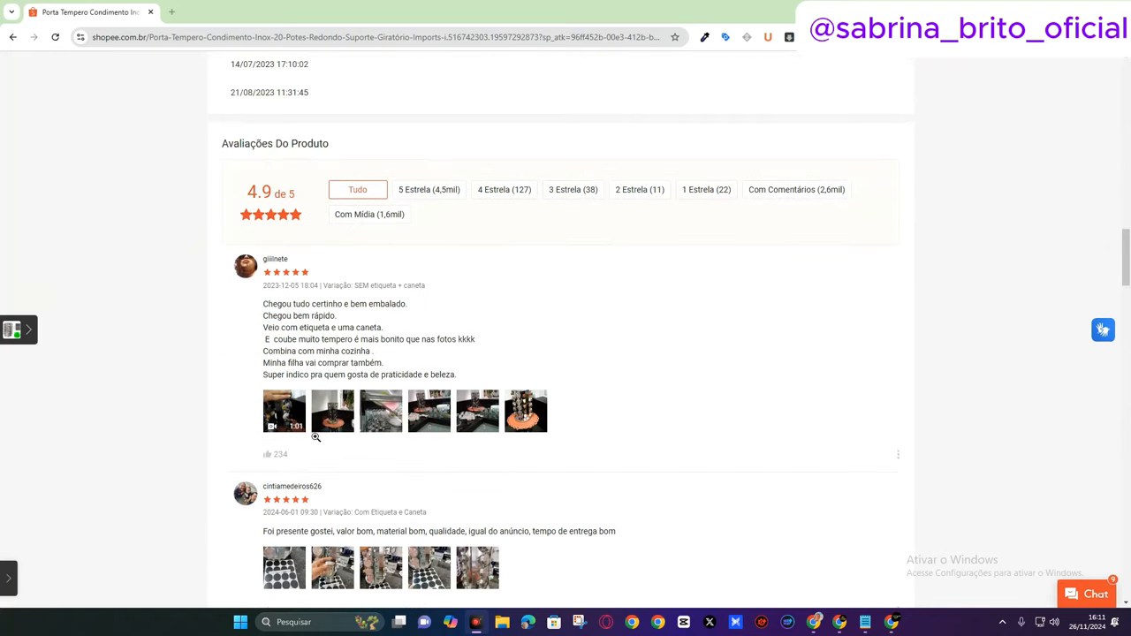
{"action": "scroll", "scroll_direction": "up", "scroll_amount": 3}
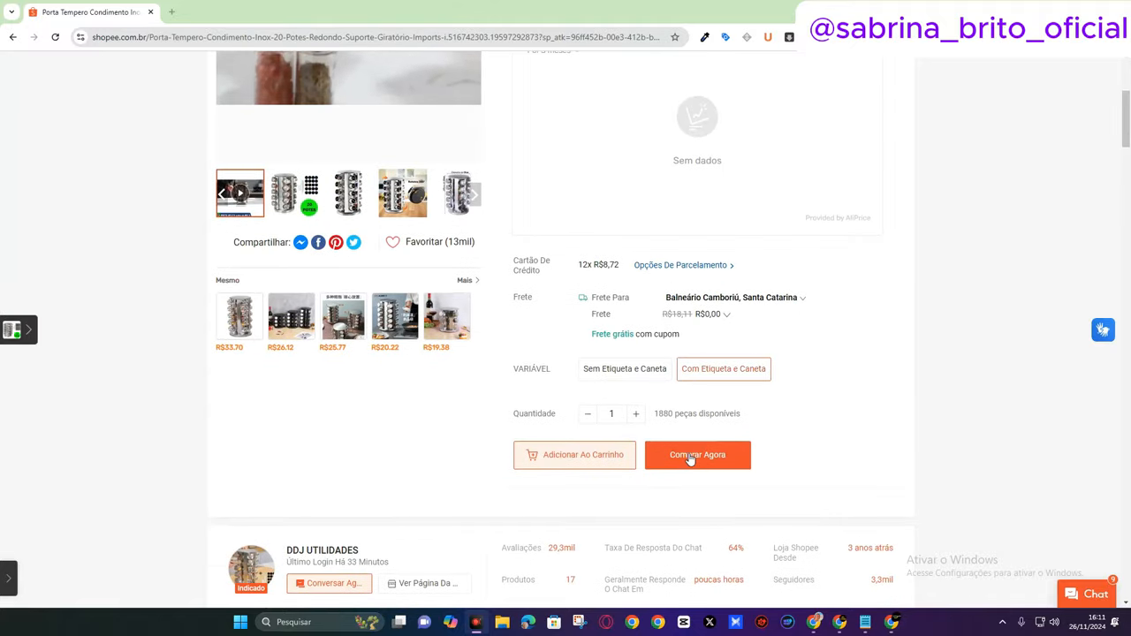
Step: Buy the spice rack now, choosing the 'Sem Etiqueta e Caneta' variation when prompted
{"action": "left_click", "coordinate": [723, 370]}
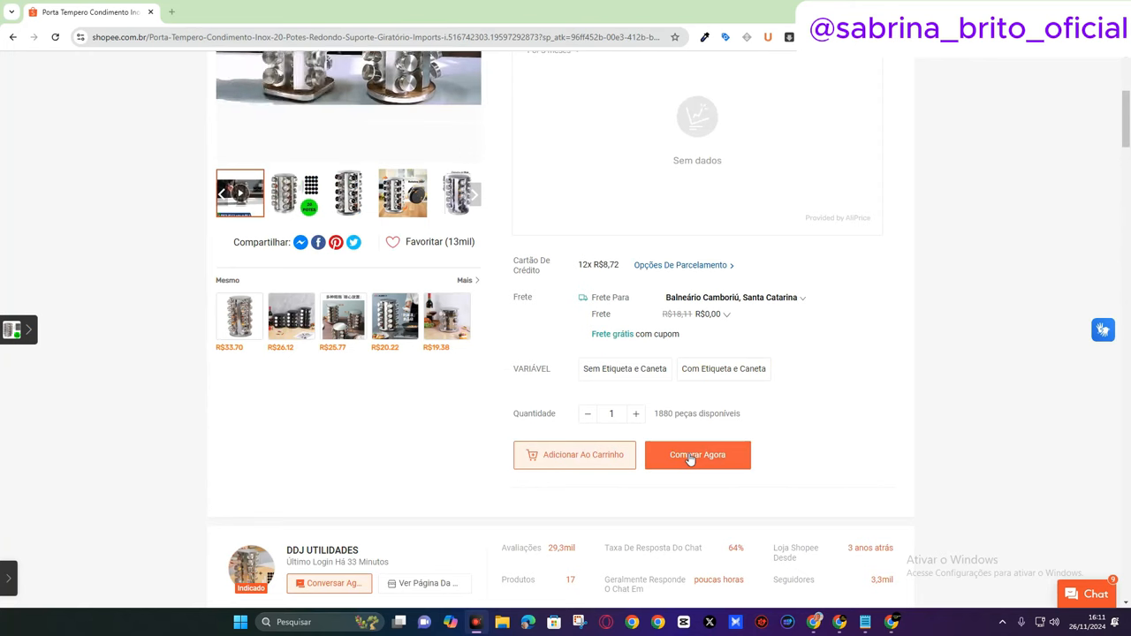
{"action": "left_click", "coordinate": [696, 454]}
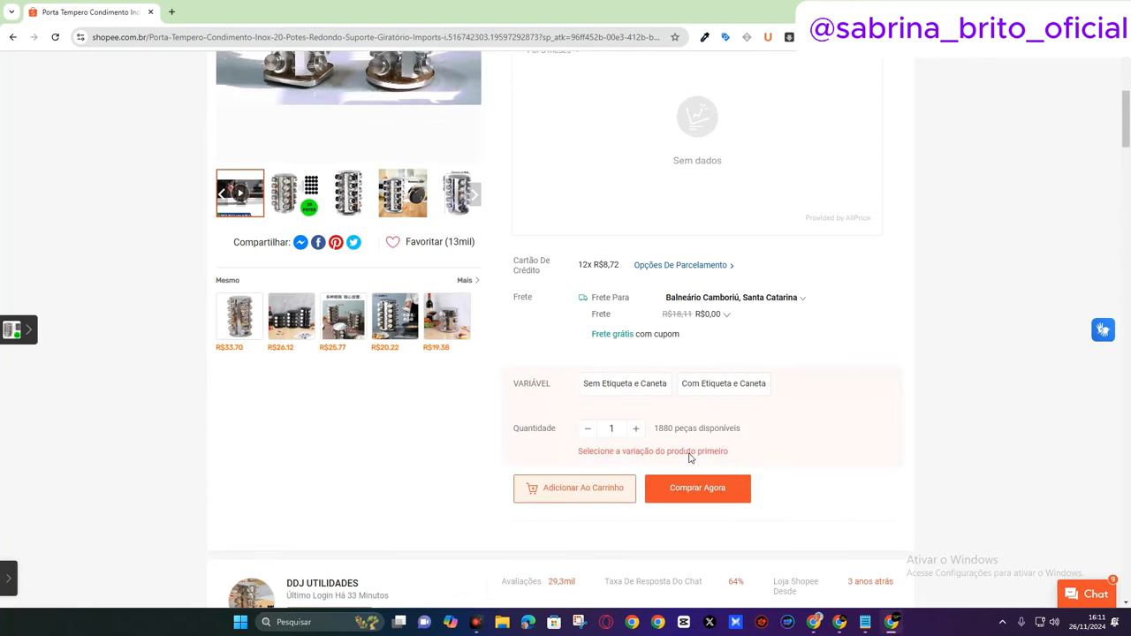
{"action": "left_click", "coordinate": [625, 382]}
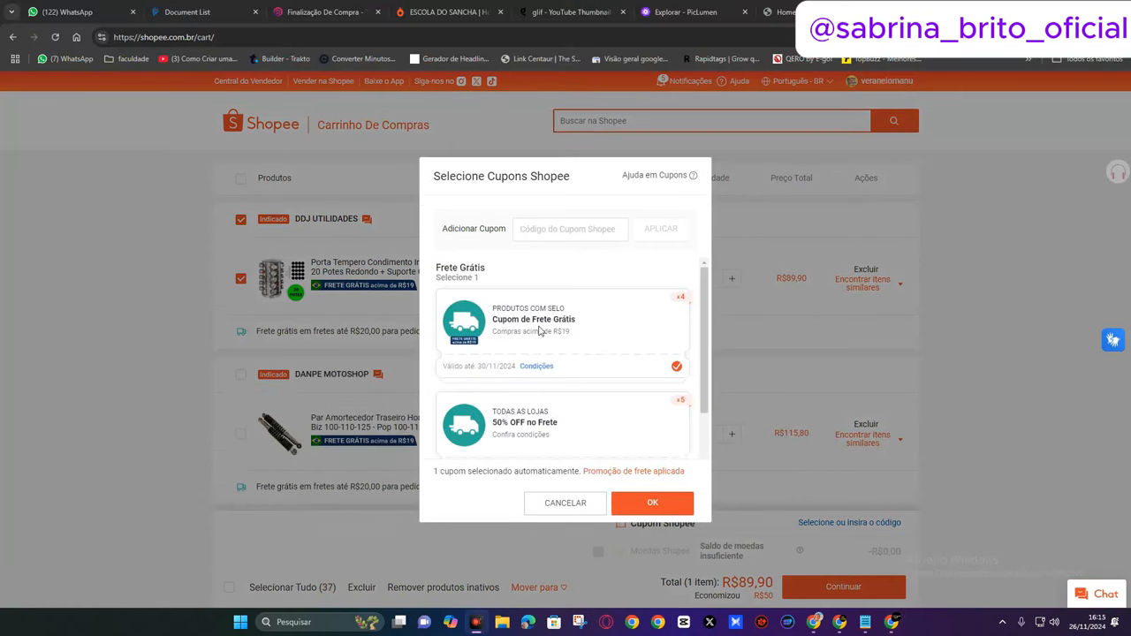
Step: Keep the Cupom de Frete Grátis applied and continue to checkout with the spice rack
{"action": "left_click", "coordinate": [653, 502]}
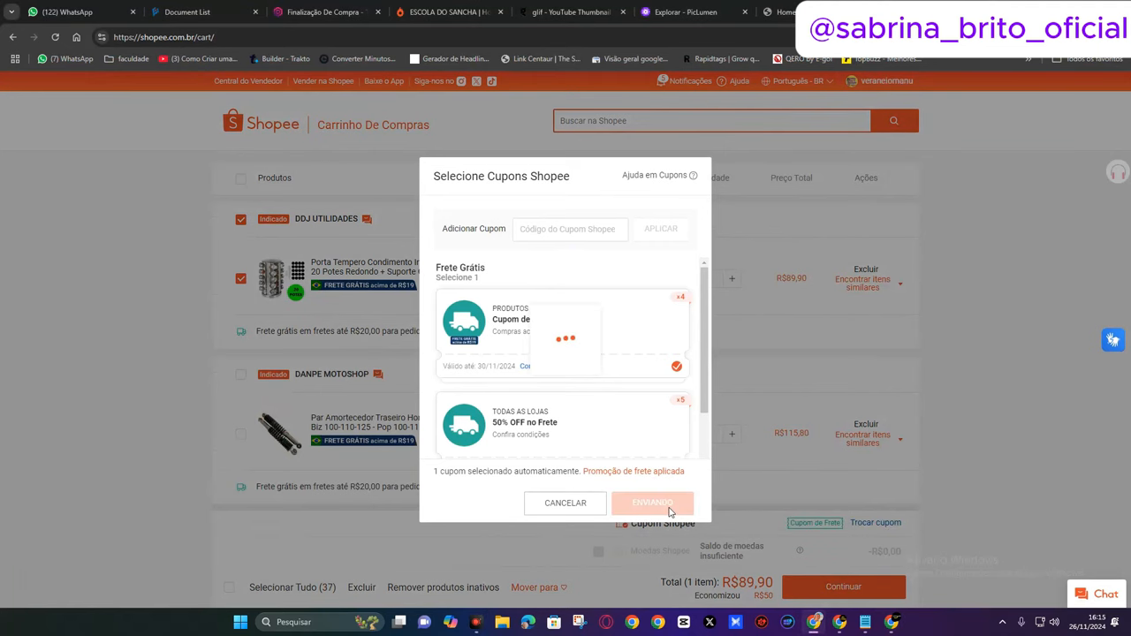
{"action": "left_click", "coordinate": [653, 502]}
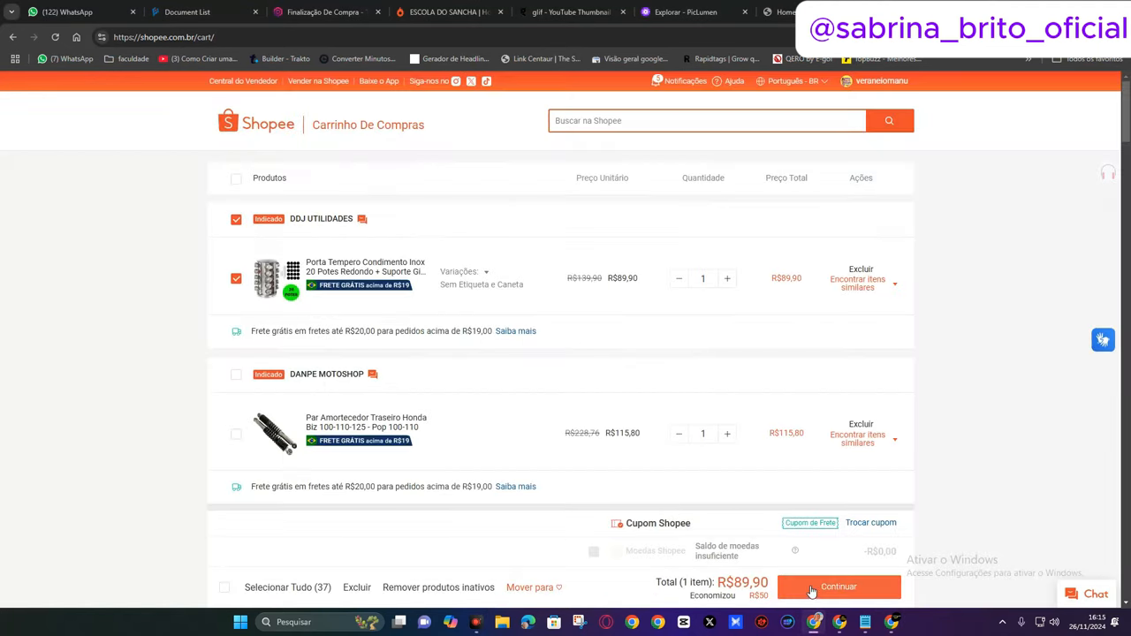
{"action": "left_click", "coordinate": [838, 587]}
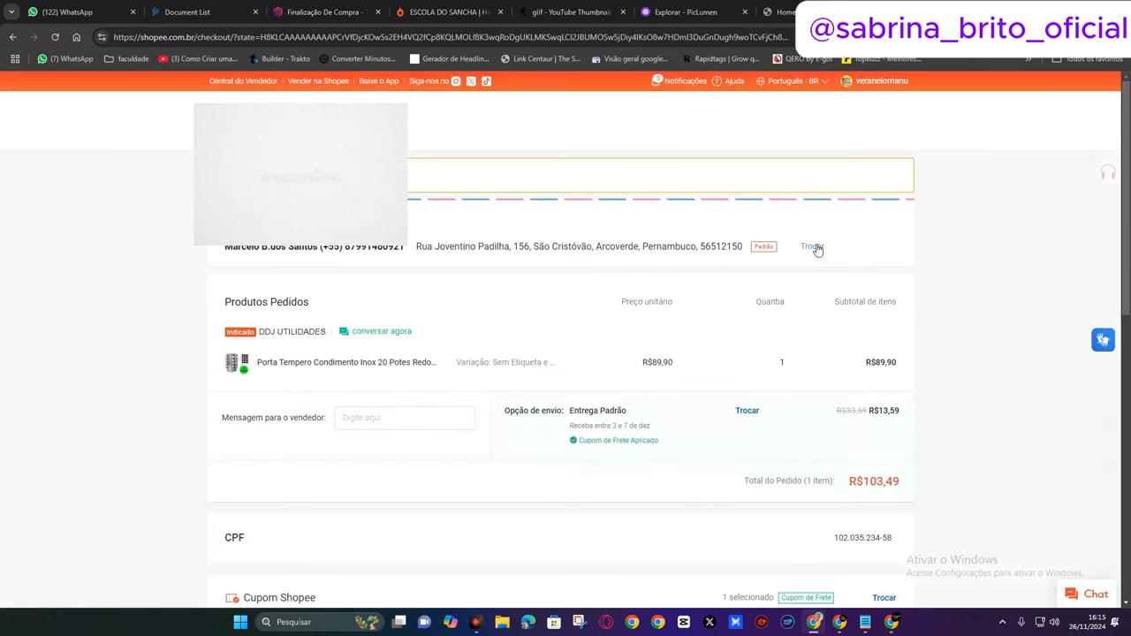
{"action": "mouse_move", "coordinate": [816, 251]}
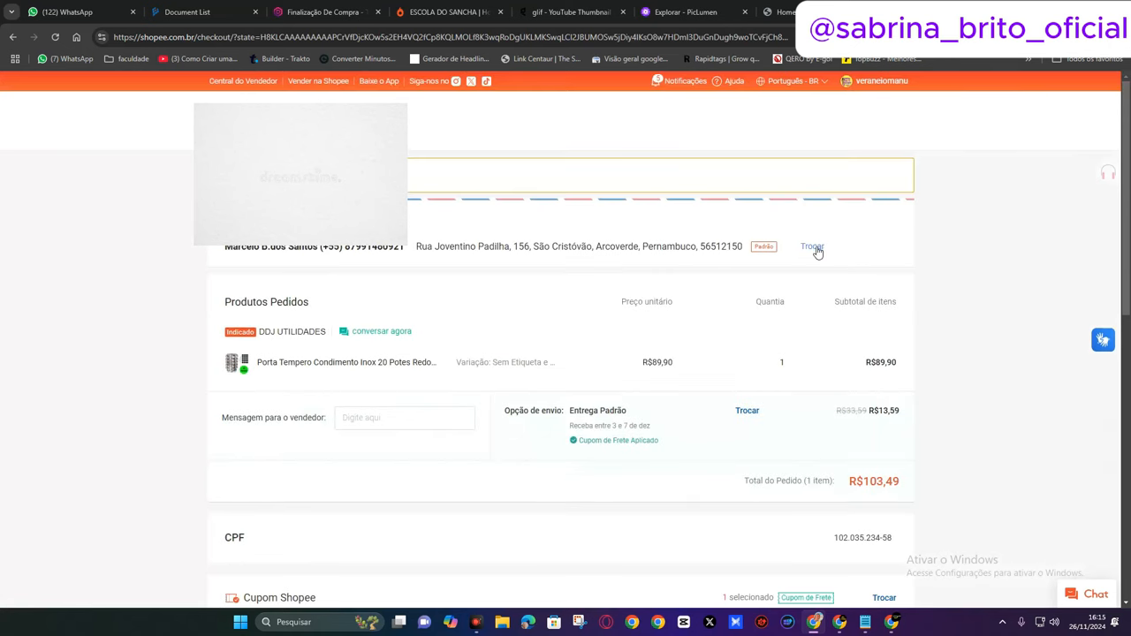
Step: Choose Trocar beside the delivery address to enter a different one
{"action": "left_click", "coordinate": [811, 246]}
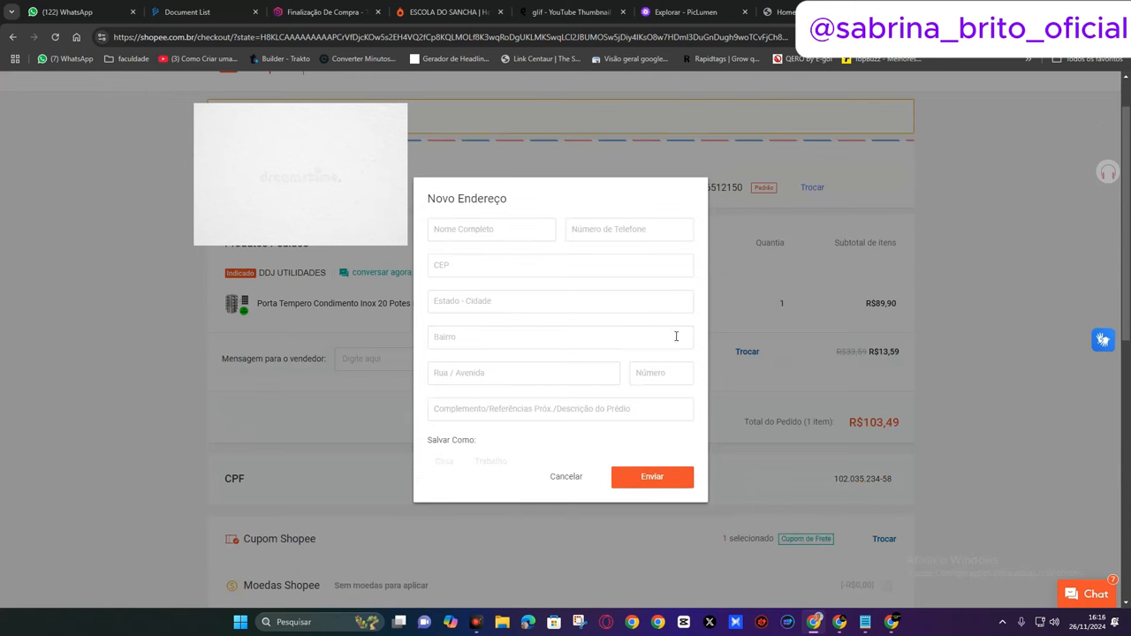
{"action": "mouse_move", "coordinate": [523, 308]}
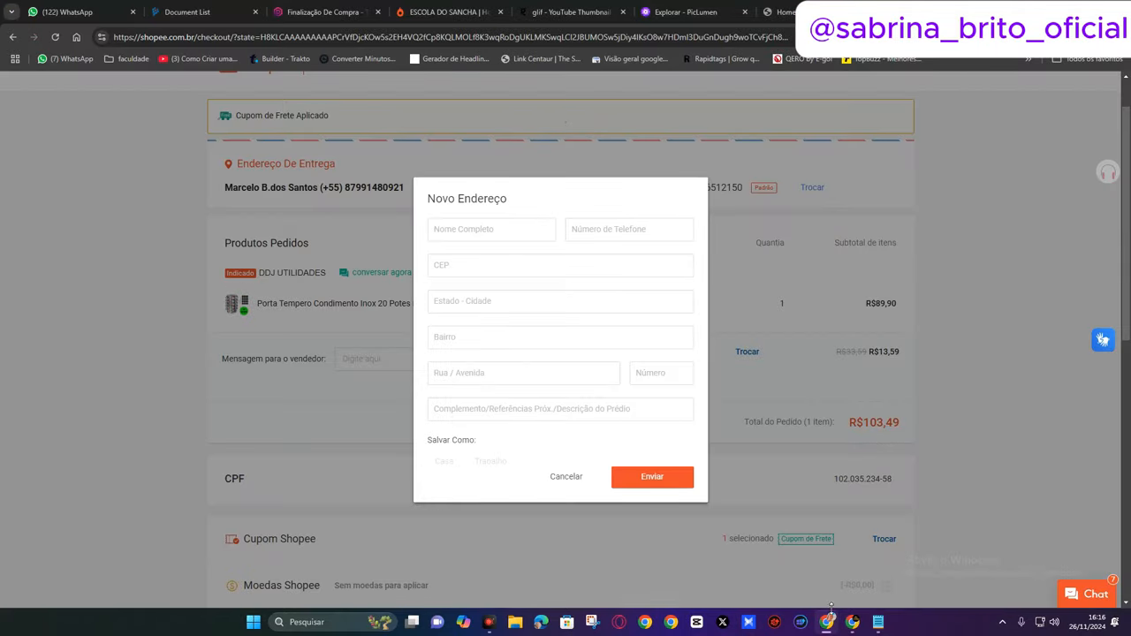
Step: Cancel the Novo Endereço form, returning to checkout at R$89,90 with free shipping
{"action": "left_click", "coordinate": [70, 10]}
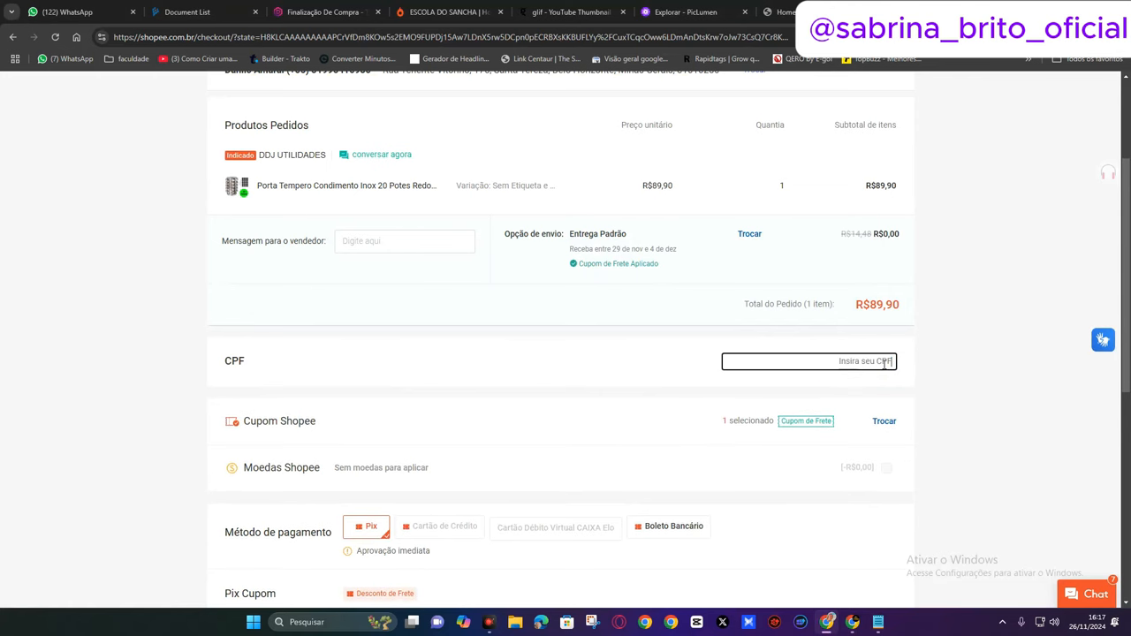
{"action": "type", "text": "107.984.316-79"}
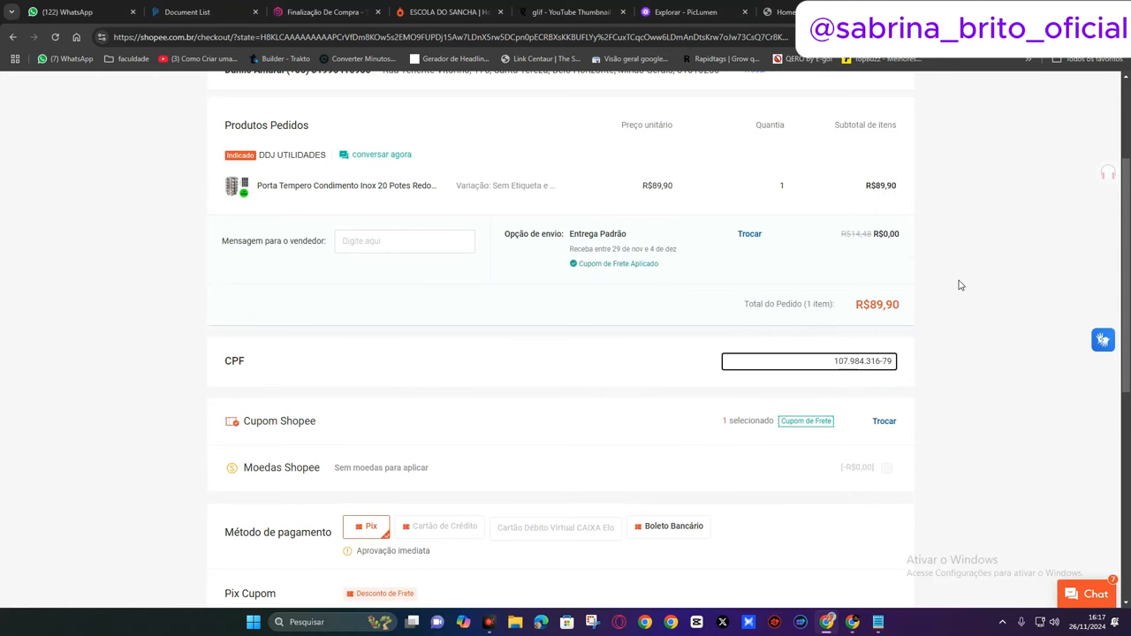
{"action": "left_click", "coordinate": [70, 10]}
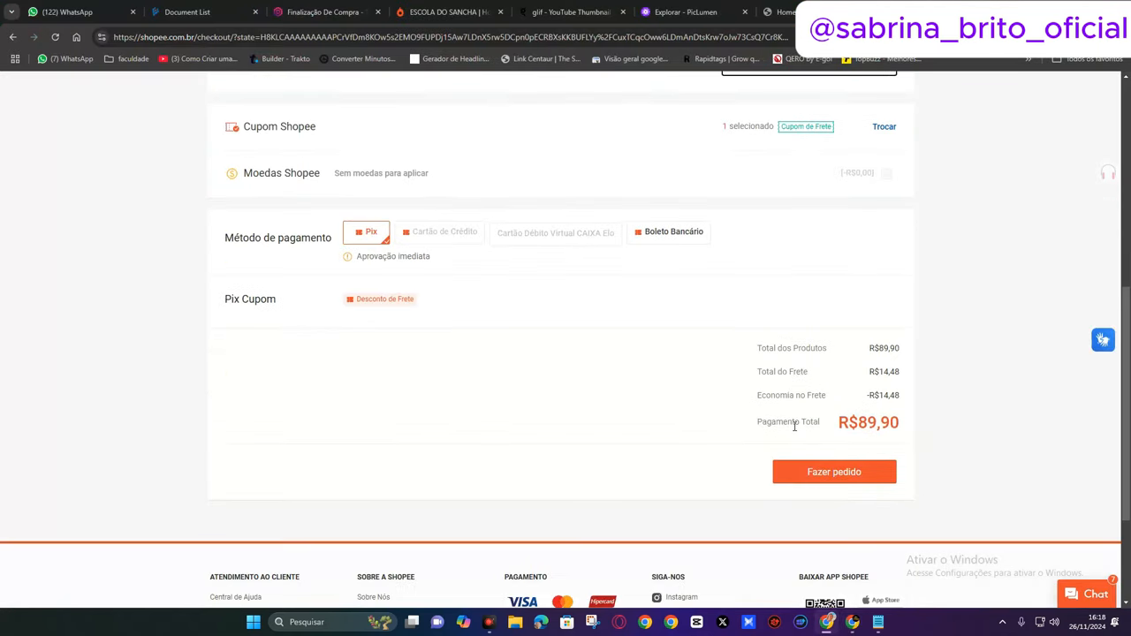
{"action": "scroll", "scroll_direction": "down", "scroll_amount": 3}
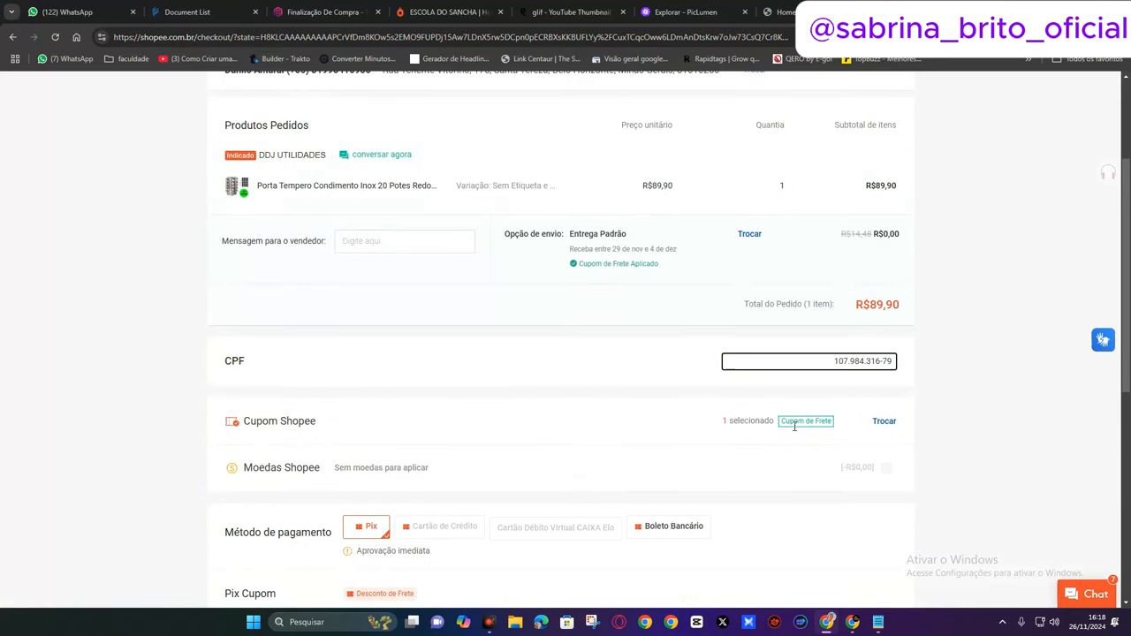
{"action": "scroll", "scroll_direction": "down", "scroll_amount": 3}
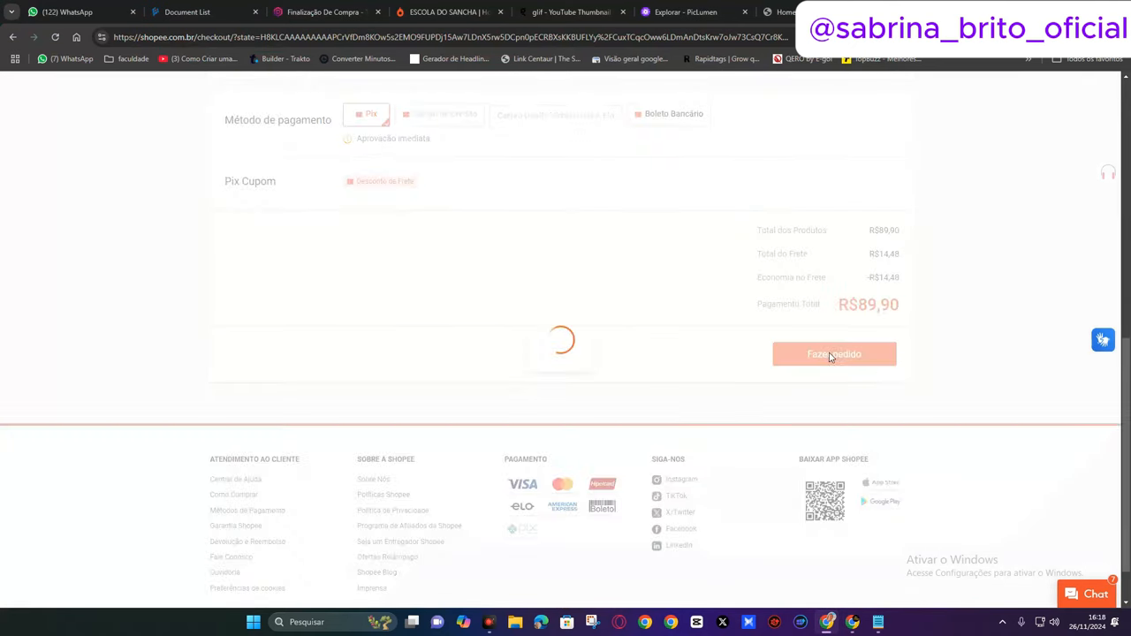
Step: Place the R$89,90 order with Pix and acknowledge the 'Pagamento efetuado com sucesso' message
{"action": "left_click", "coordinate": [834, 353]}
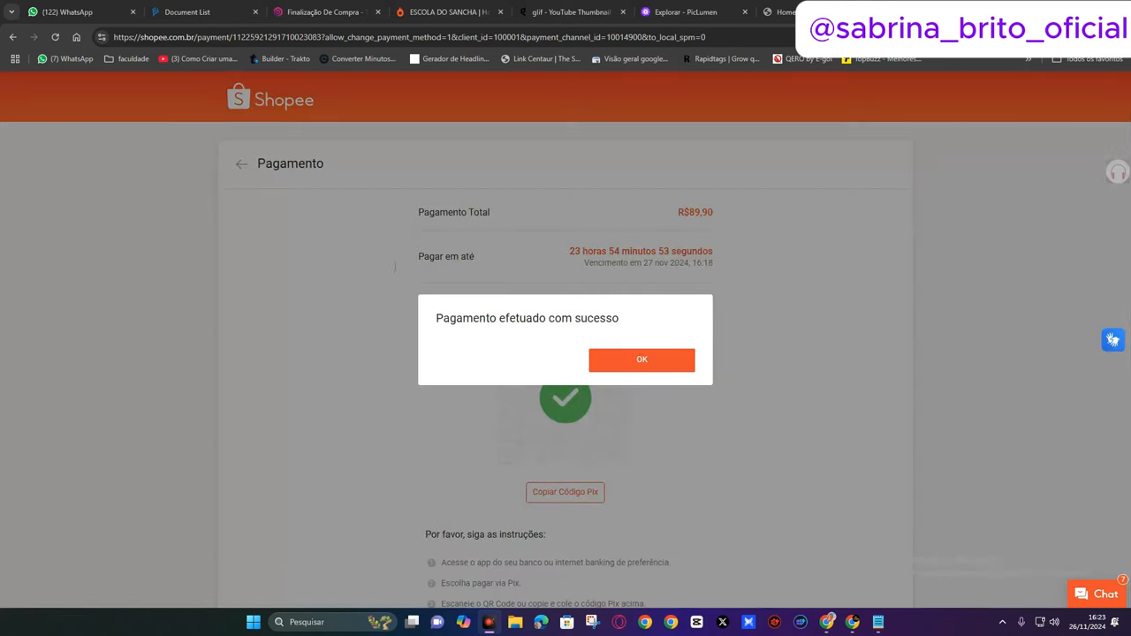
{"action": "left_click", "coordinate": [642, 360]}
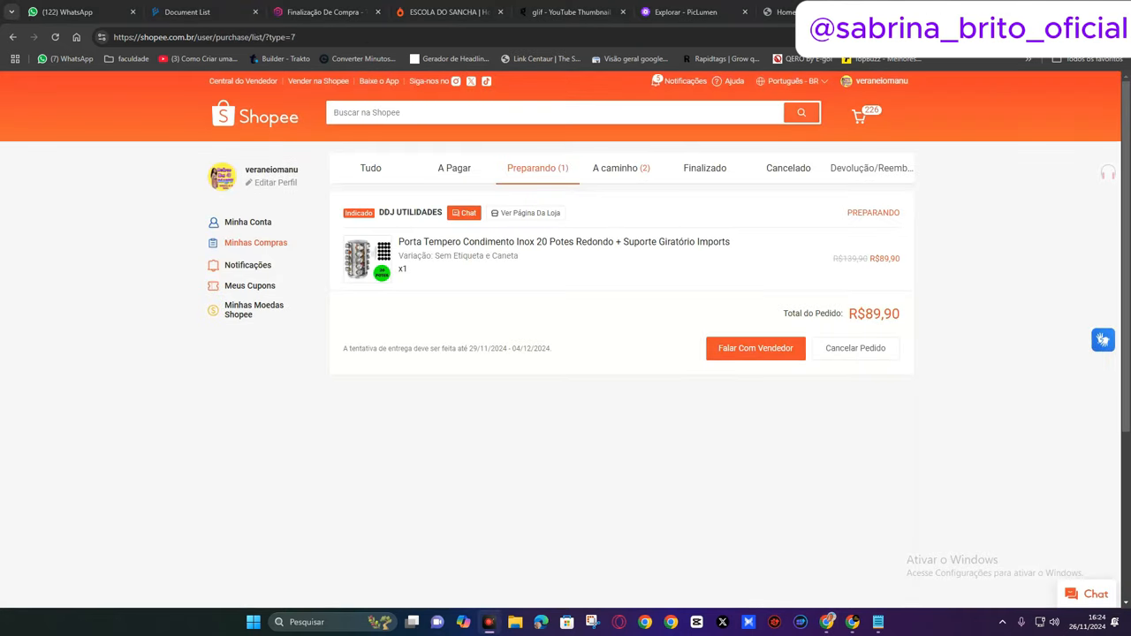
{"action": "mouse_move", "coordinate": [375, 282]}
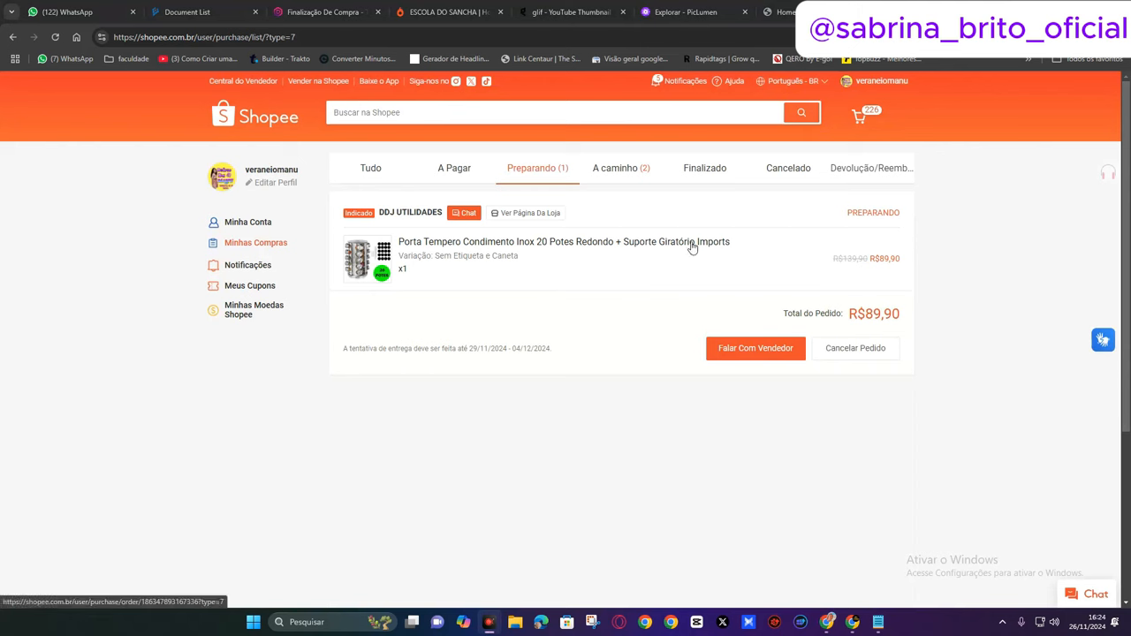
{"action": "mouse_move", "coordinate": [718, 244]}
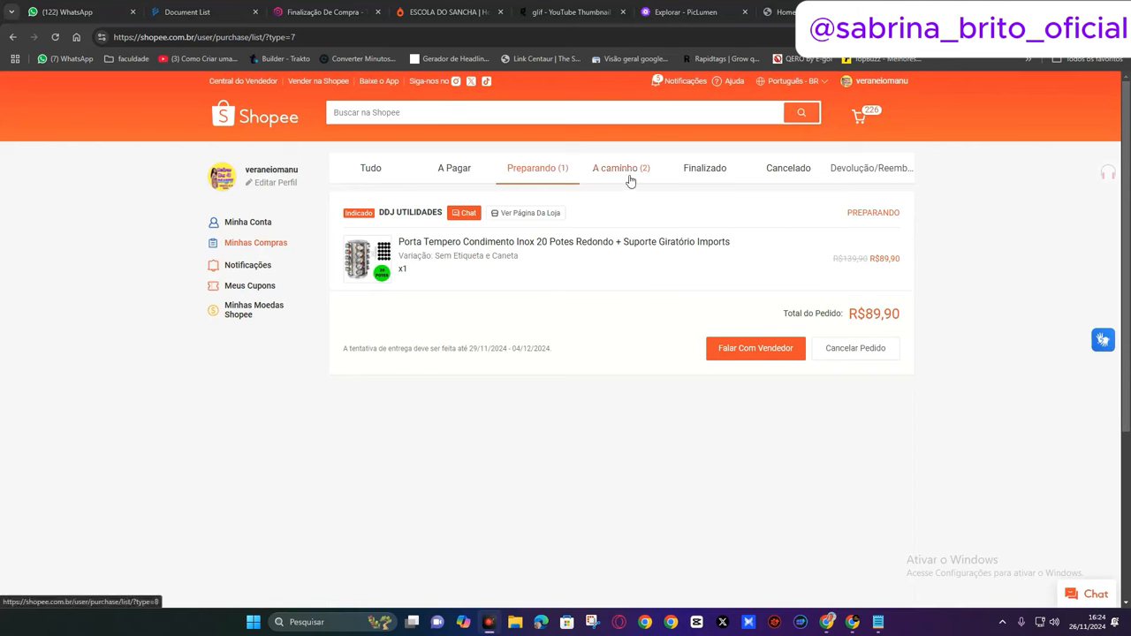
{"action": "mouse_move", "coordinate": [629, 219]}
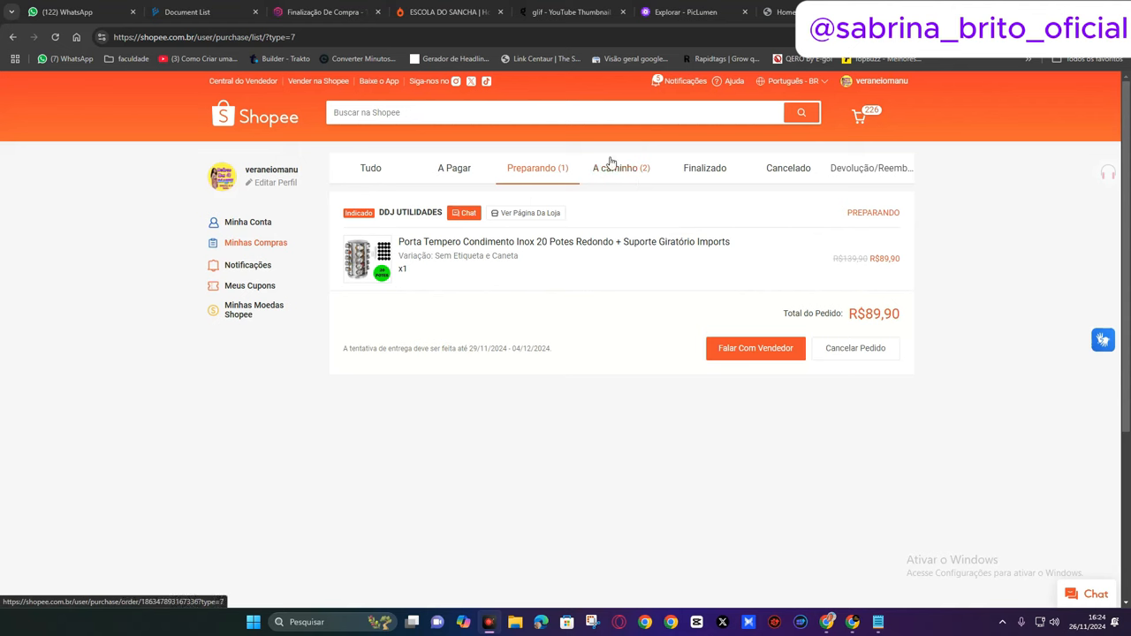
{"action": "mouse_move", "coordinate": [647, 251]}
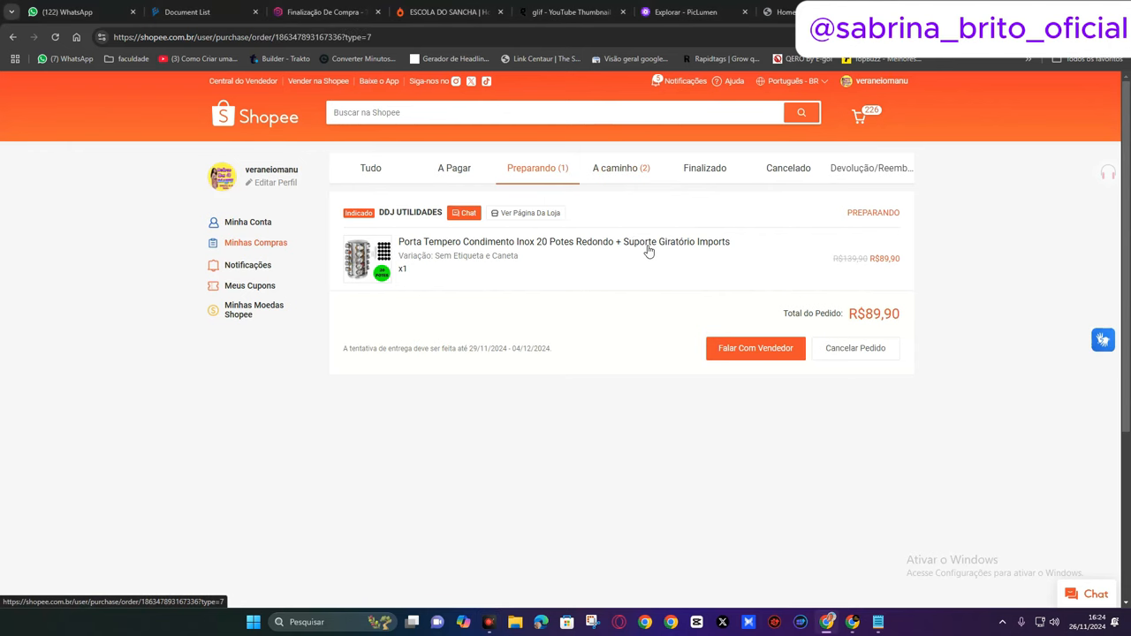
Step: View the spice rack order details and copy its order ID via Copiar
{"action": "left_click", "coordinate": [562, 240]}
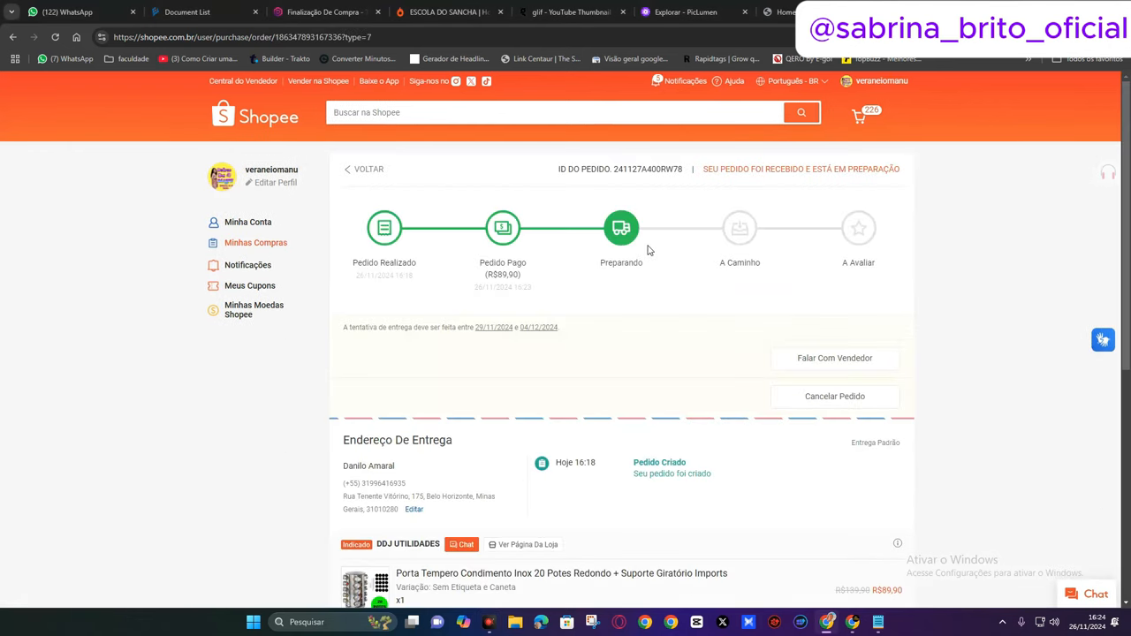
{"action": "scroll", "scroll_direction": "down", "scroll_amount": 3}
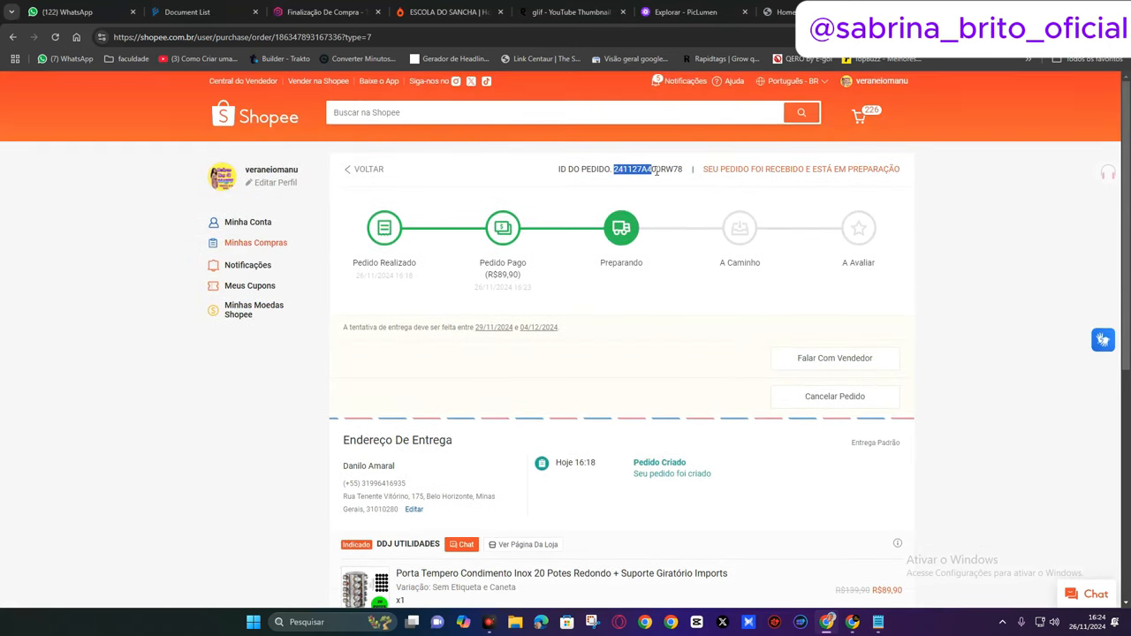
{"action": "right_click", "coordinate": [647, 170]}
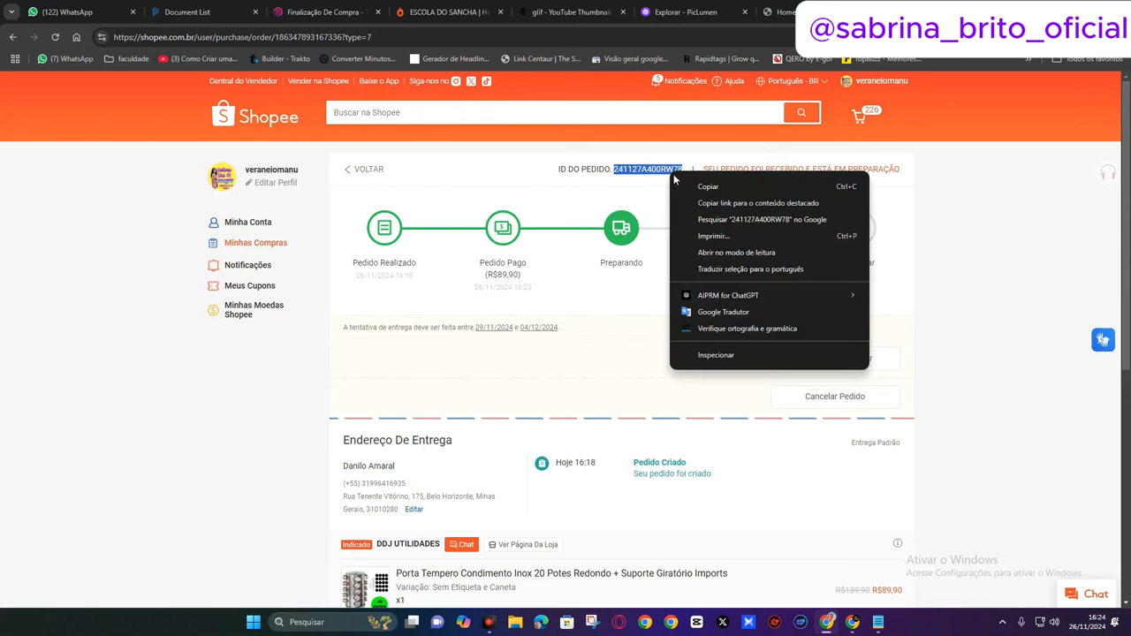
{"action": "scroll", "scroll_direction": "down", "scroll_amount": 3}
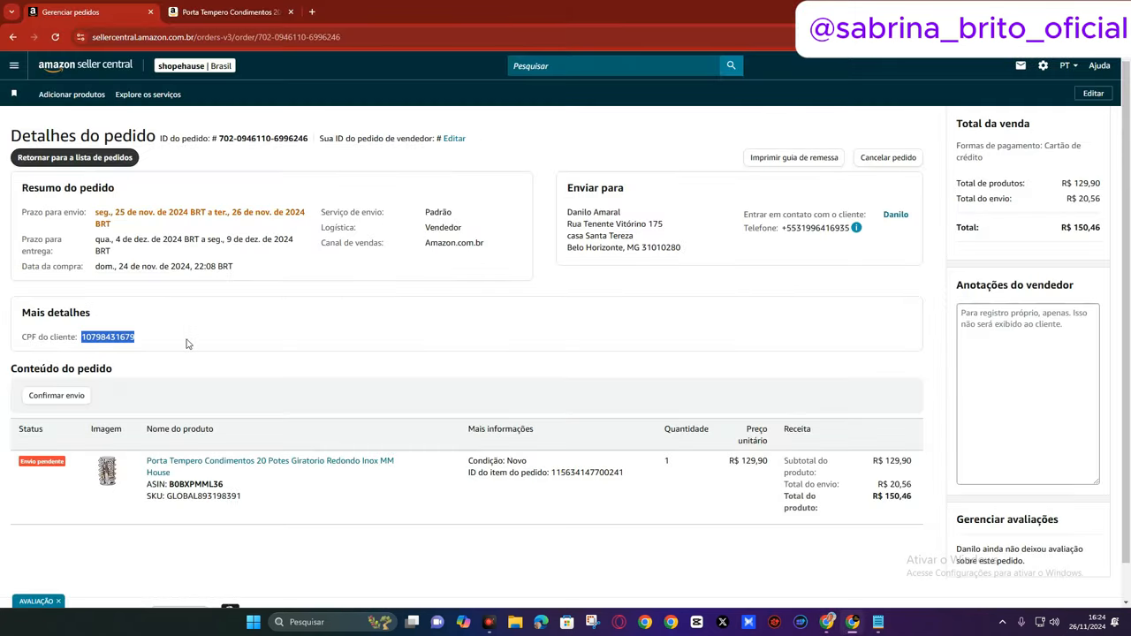
Step: Start 'Confirmar envio' for the order and select BR1 Express as the Transportadora
{"action": "left_click", "coordinate": [57, 396]}
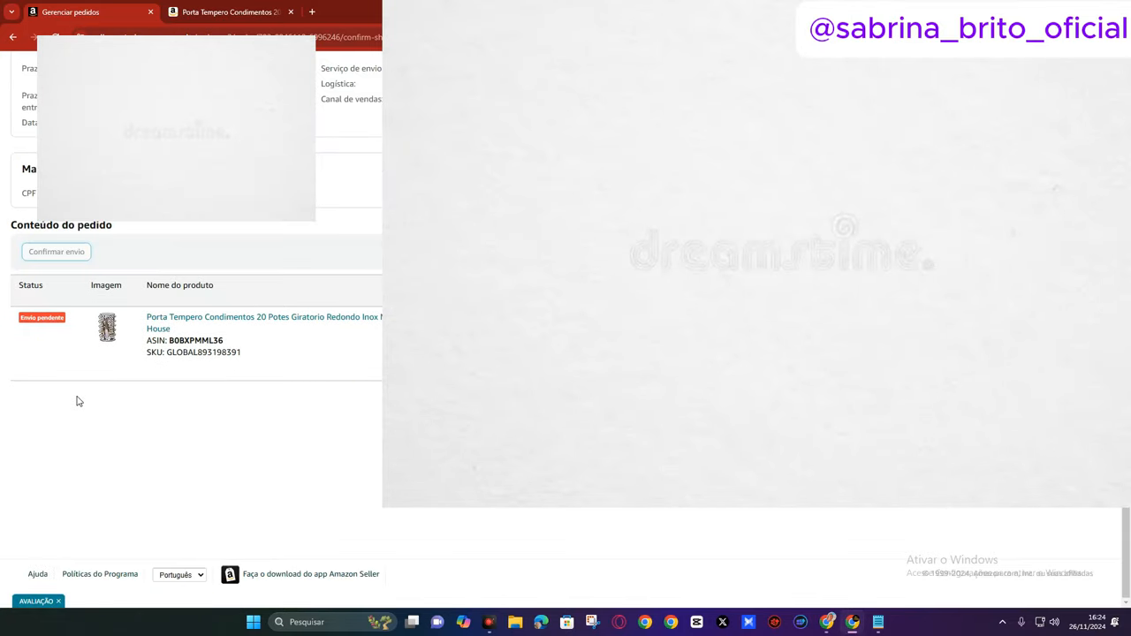
{"action": "left_click", "coordinate": [57, 251]}
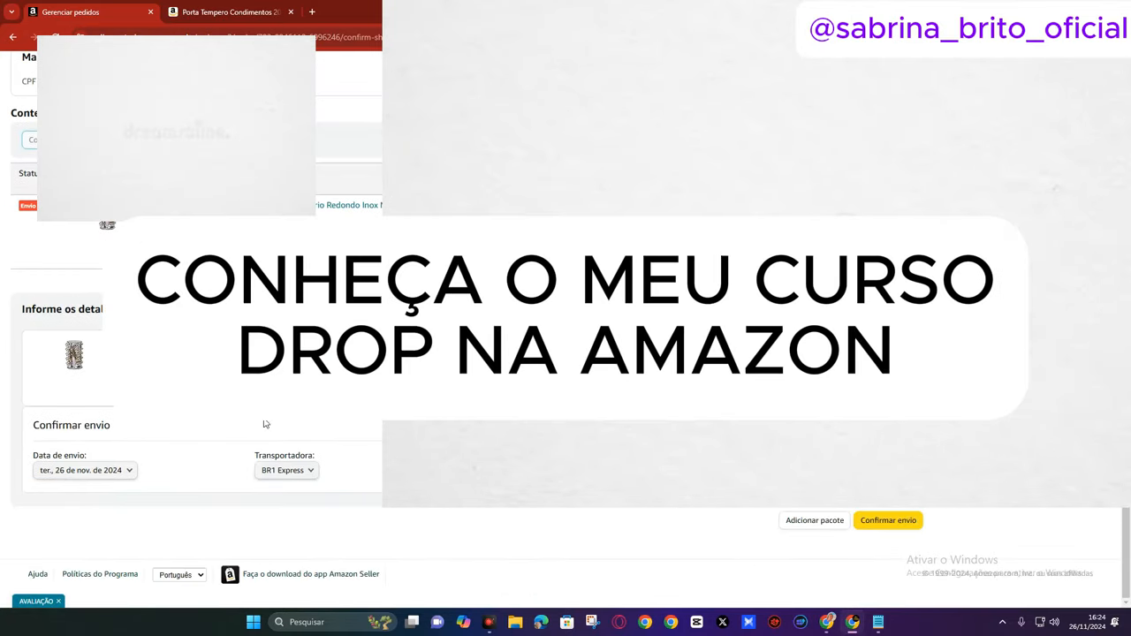
{"action": "mouse_move", "coordinate": [319, 481]}
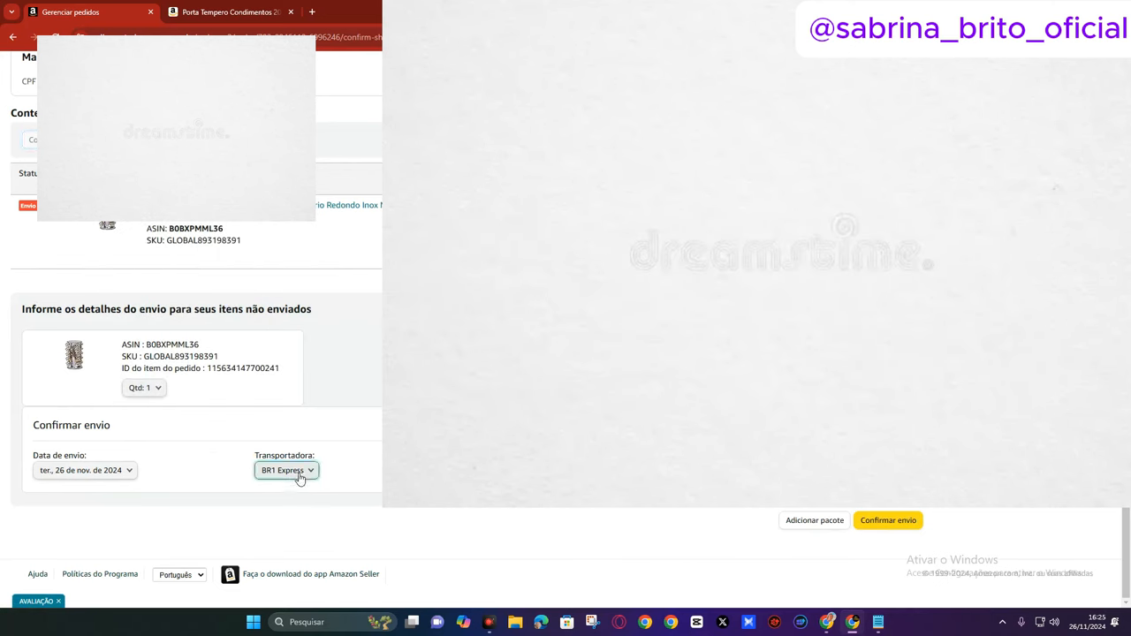
{"action": "left_click", "coordinate": [287, 470]}
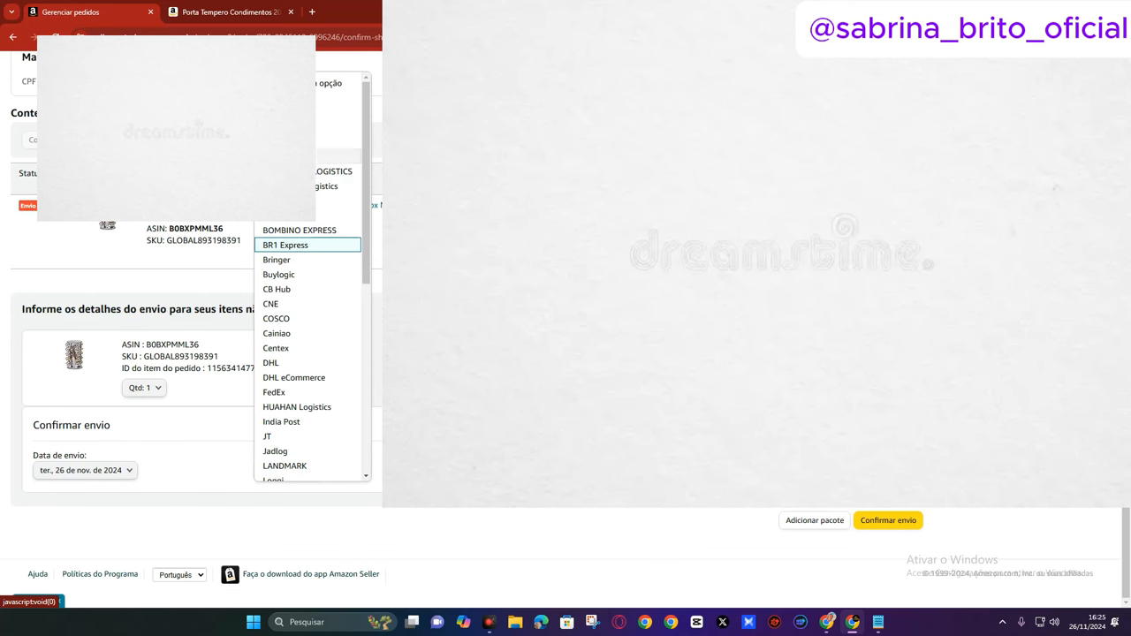
{"action": "mouse_move", "coordinate": [325, 249]}
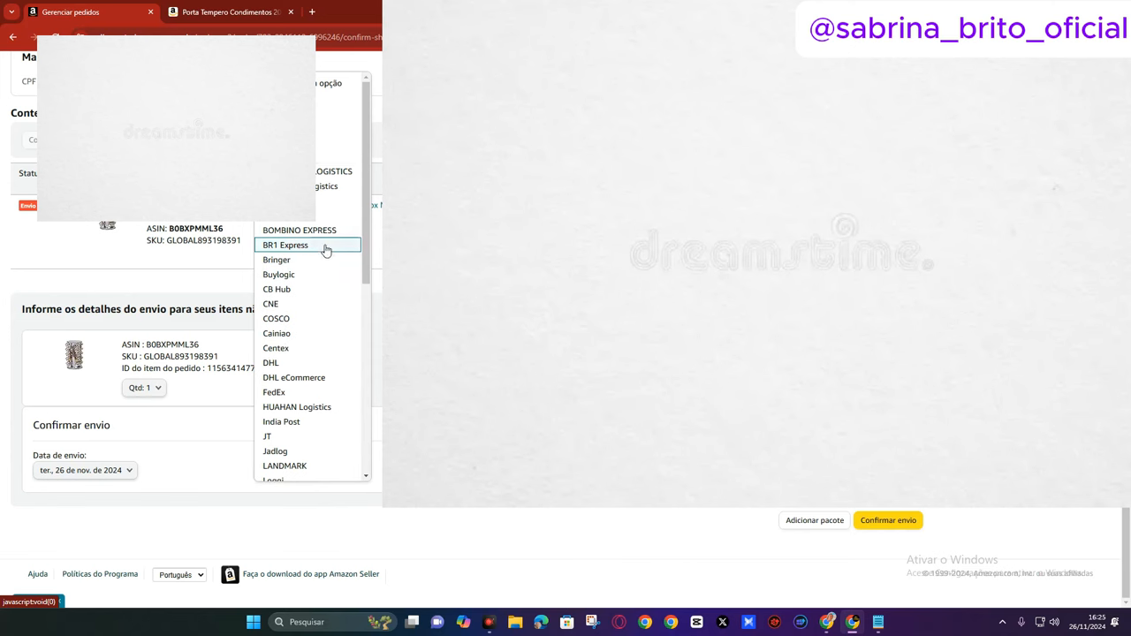
{"action": "left_click", "coordinate": [286, 244]}
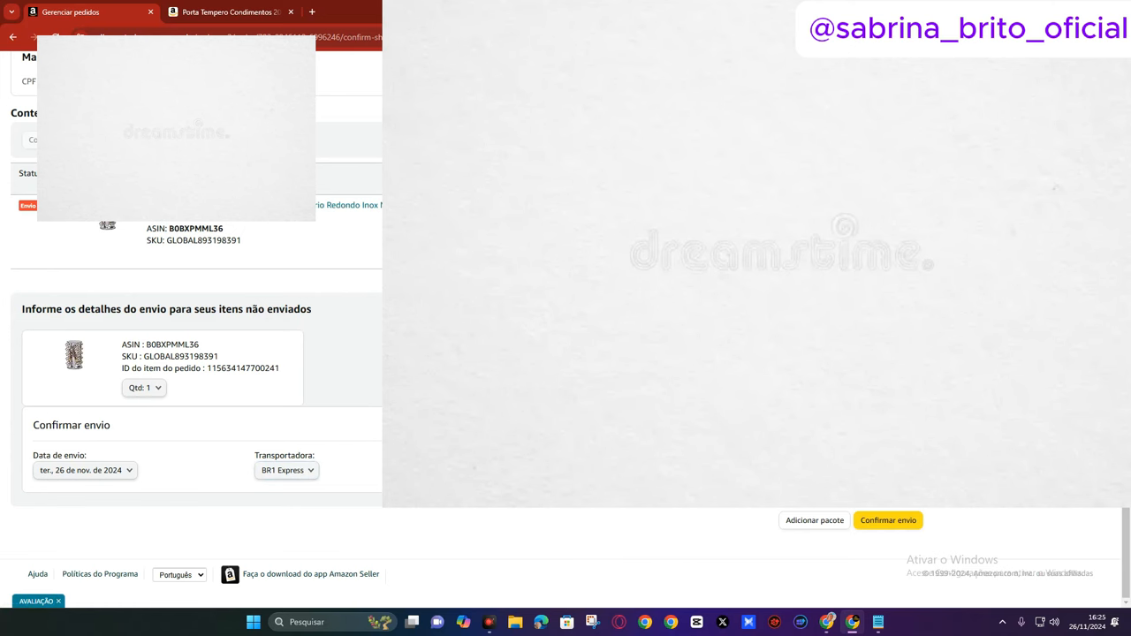
Step: Confirm the spice rack order as shipped, leaving zero orders pending shipment
{"action": "left_click", "coordinate": [887, 520]}
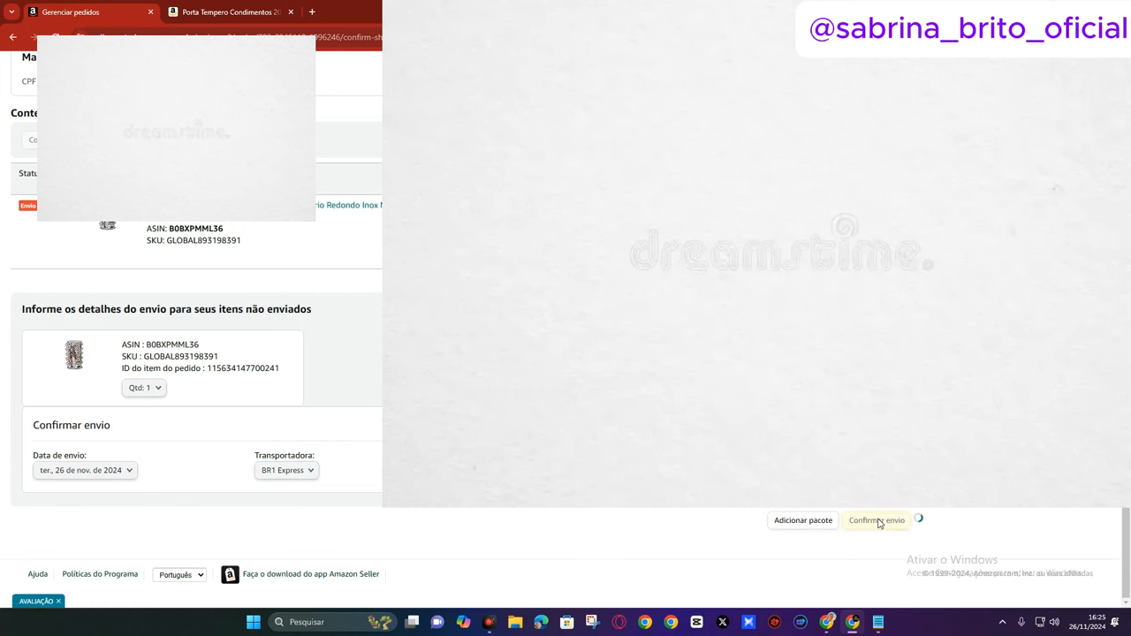
{"action": "left_click", "coordinate": [877, 520]}
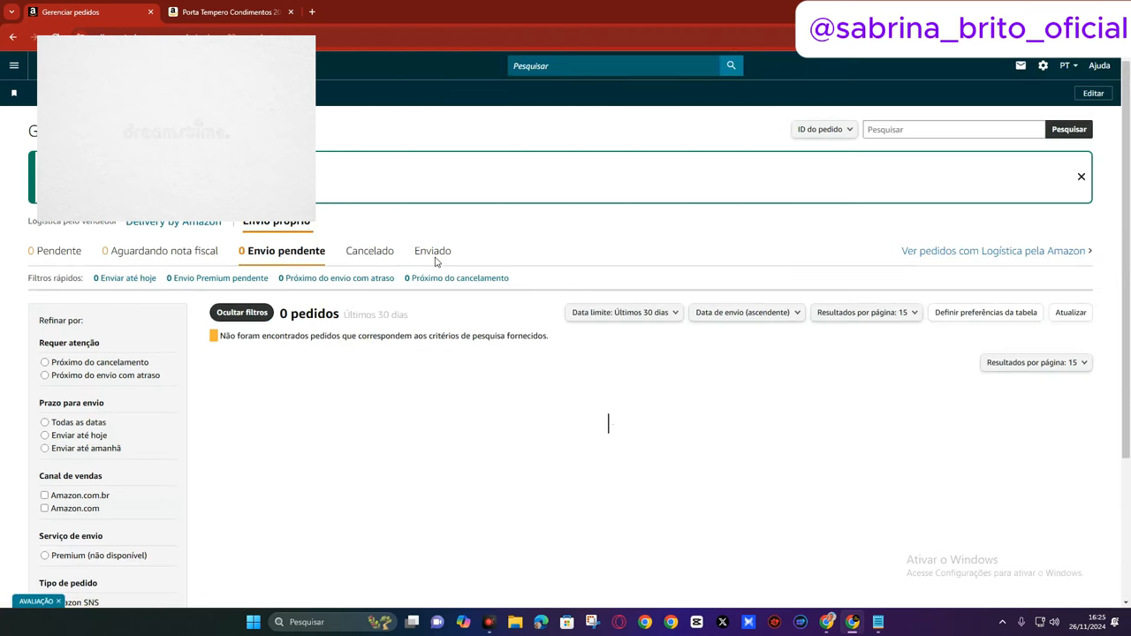
{"action": "mouse_move", "coordinate": [788, 477]}
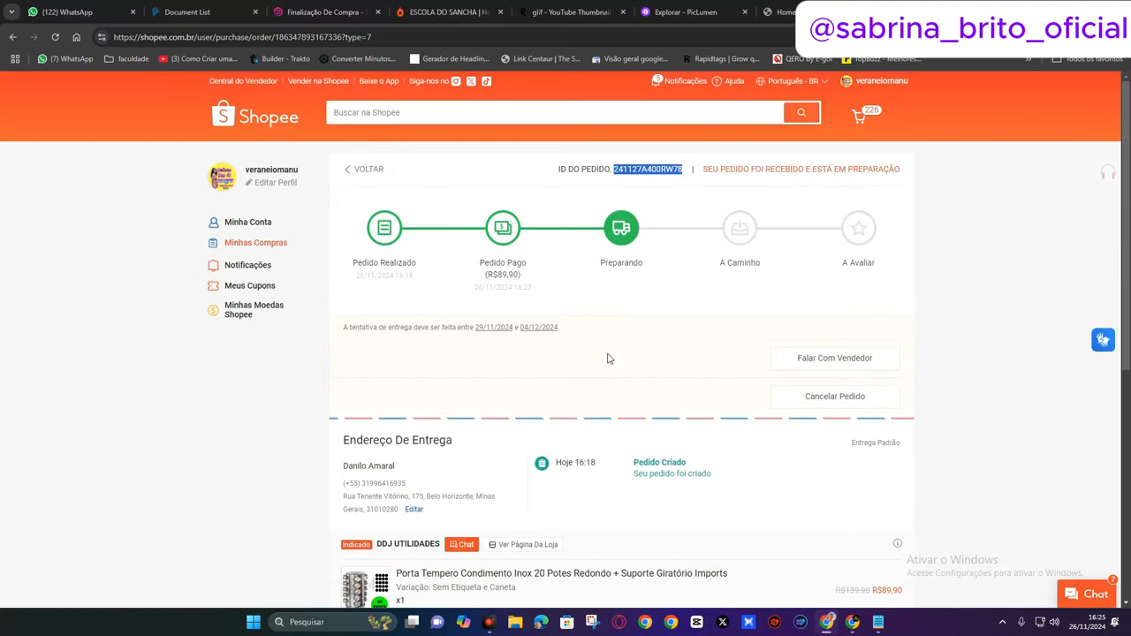
{"action": "scroll", "scroll_direction": "down", "scroll_amount": 3}
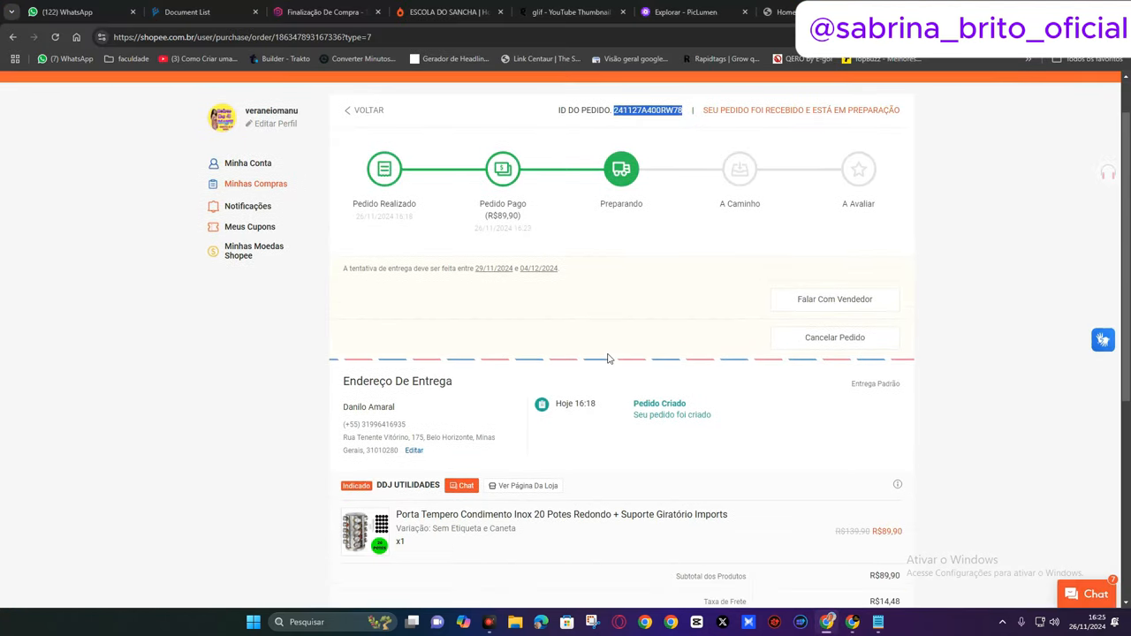
{"action": "scroll", "scroll_direction": "up", "scroll_amount": 3}
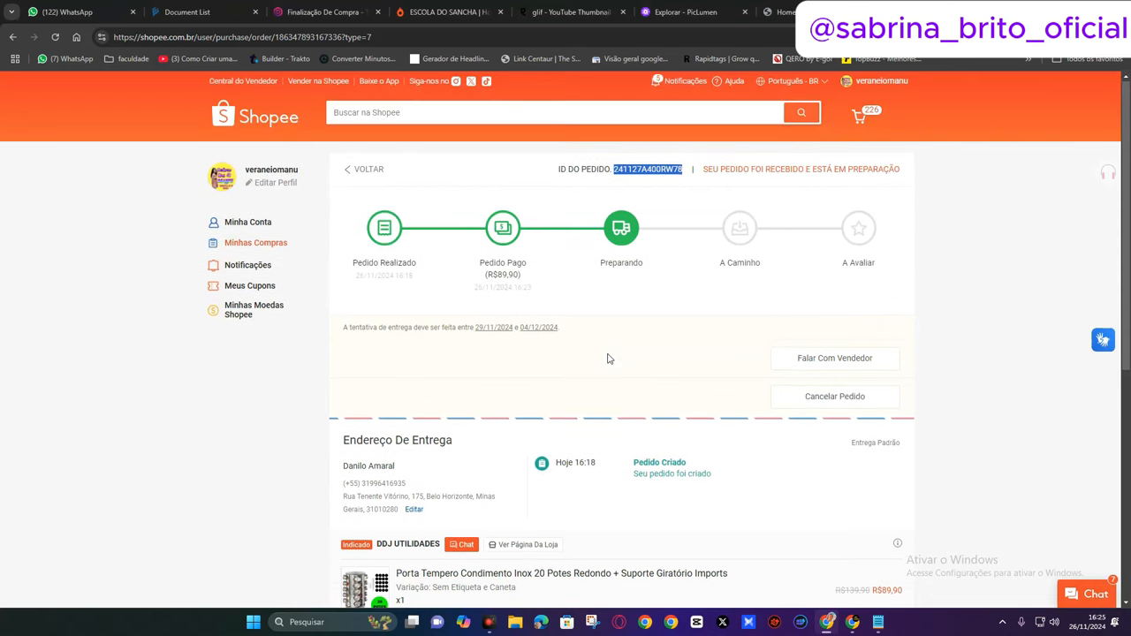
{"action": "mouse_move", "coordinate": [622, 410]}
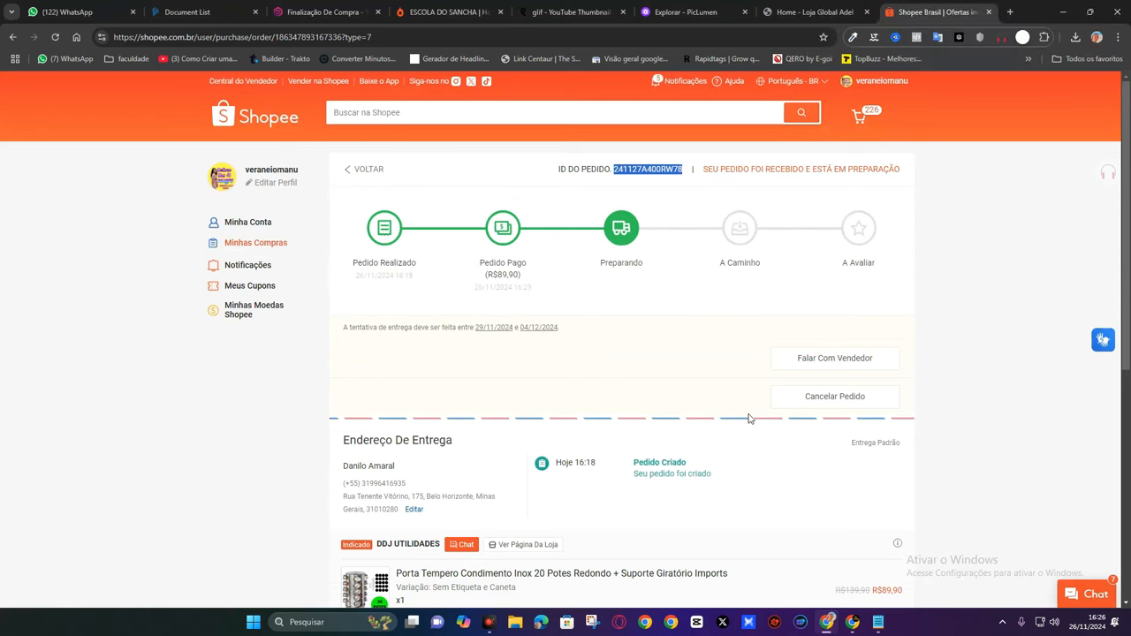
{"action": "mouse_move", "coordinate": [852, 396]}
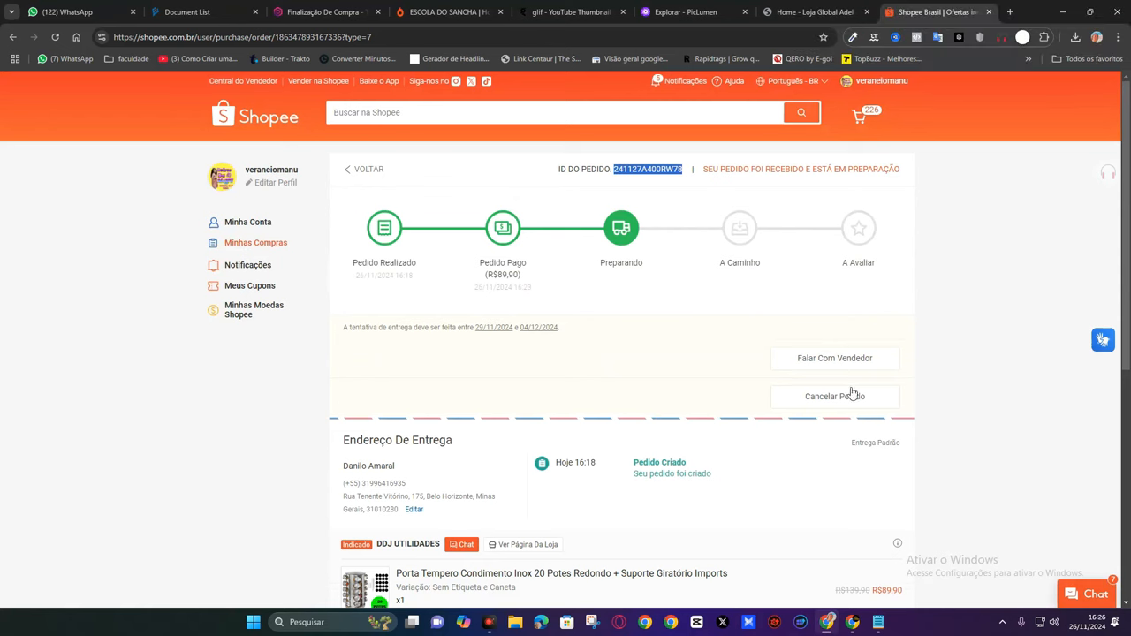